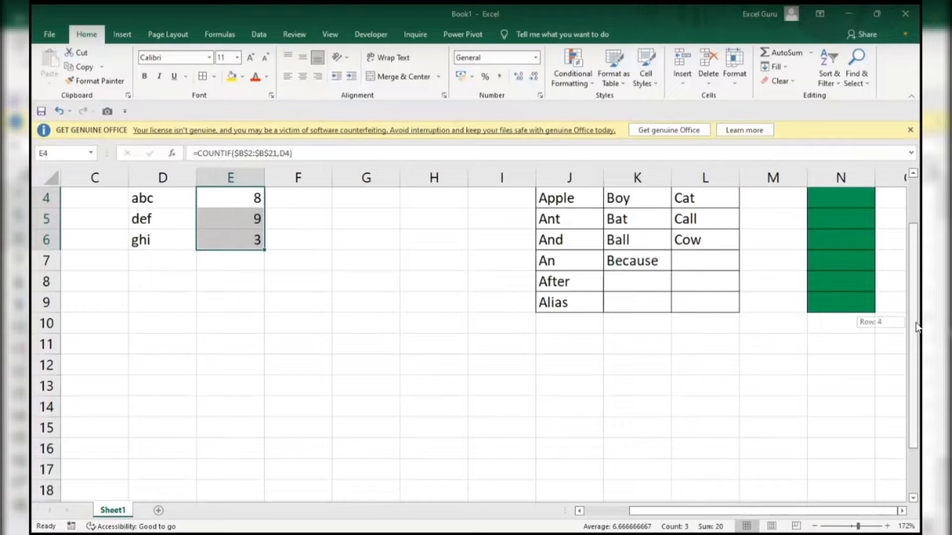
Review the Names list and the abc and def COUNTIF tallies, then clear cell D2
scroll("up", 3)
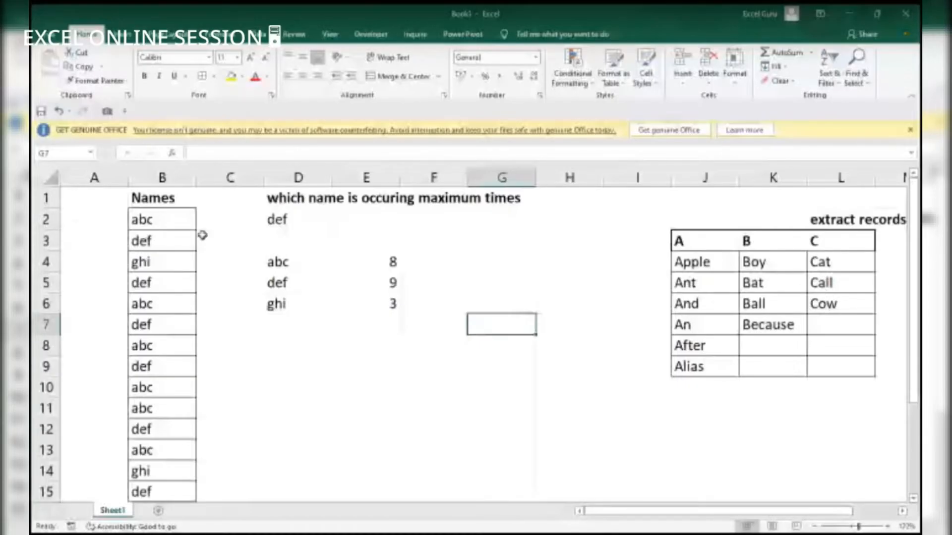
mouse_move(360, 282)
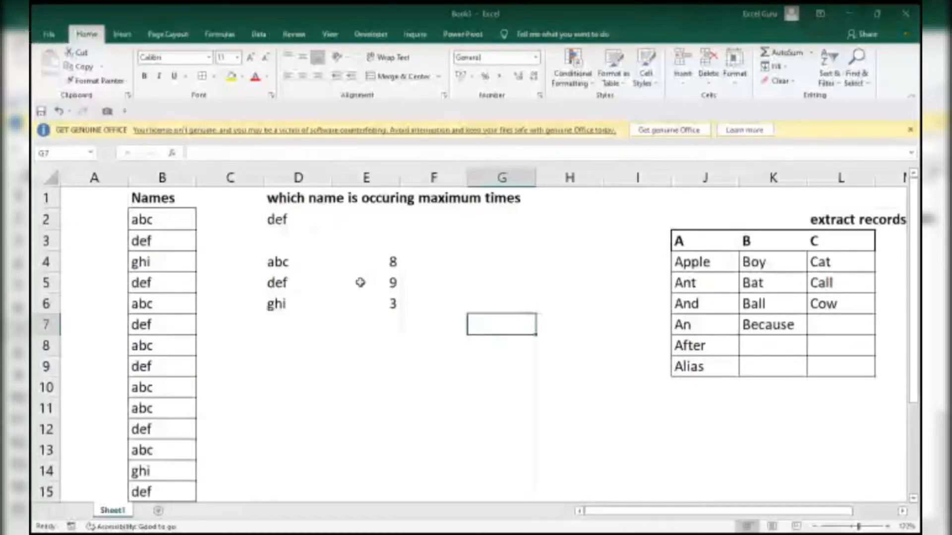
mouse_move(239, 402)
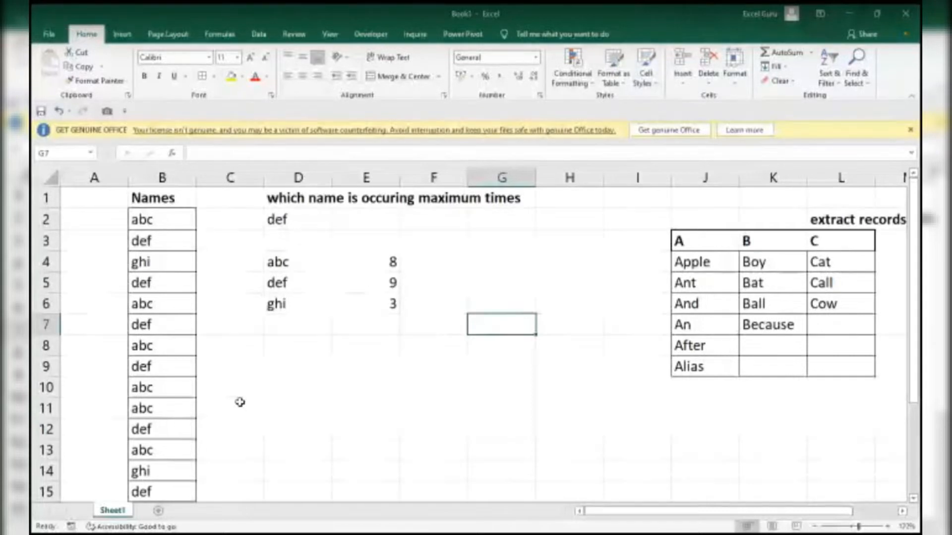
mouse_move(162, 261)
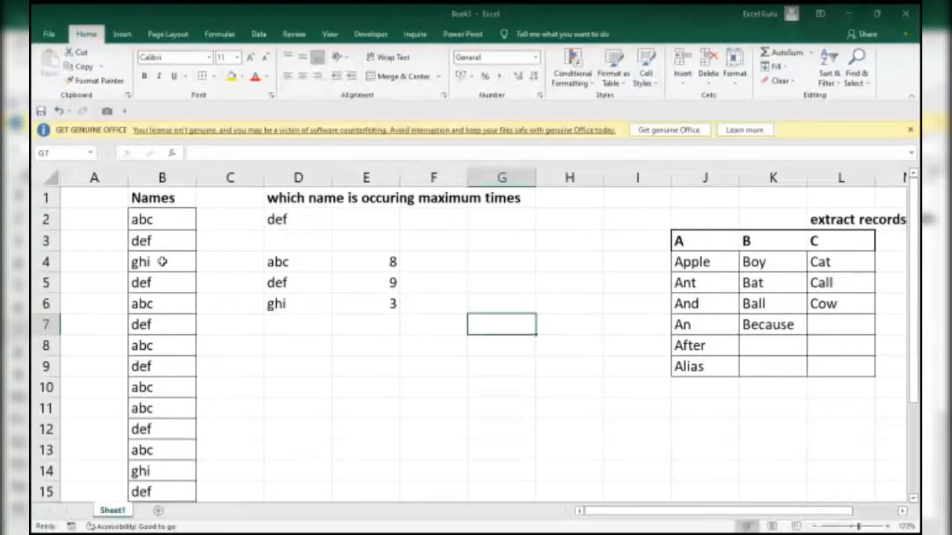
left_click(160, 219)
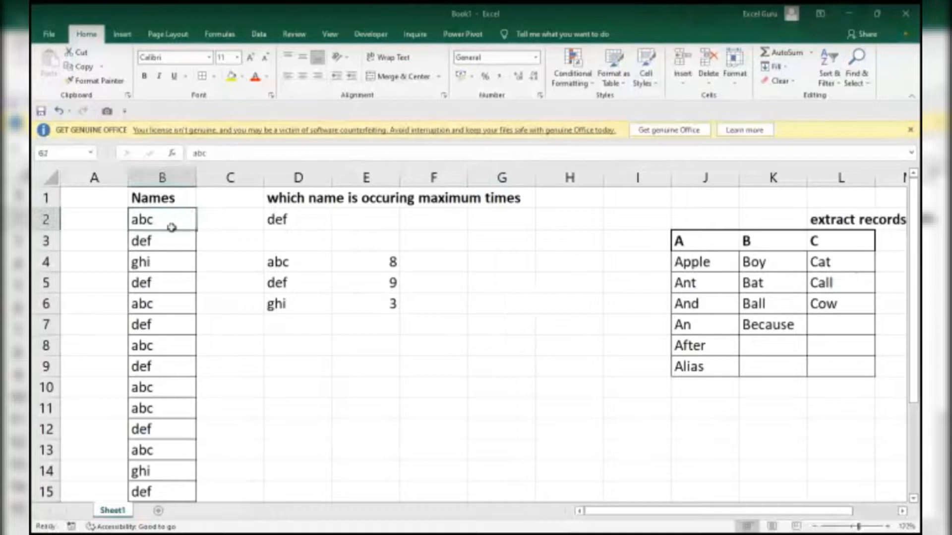
left_click(161, 197)
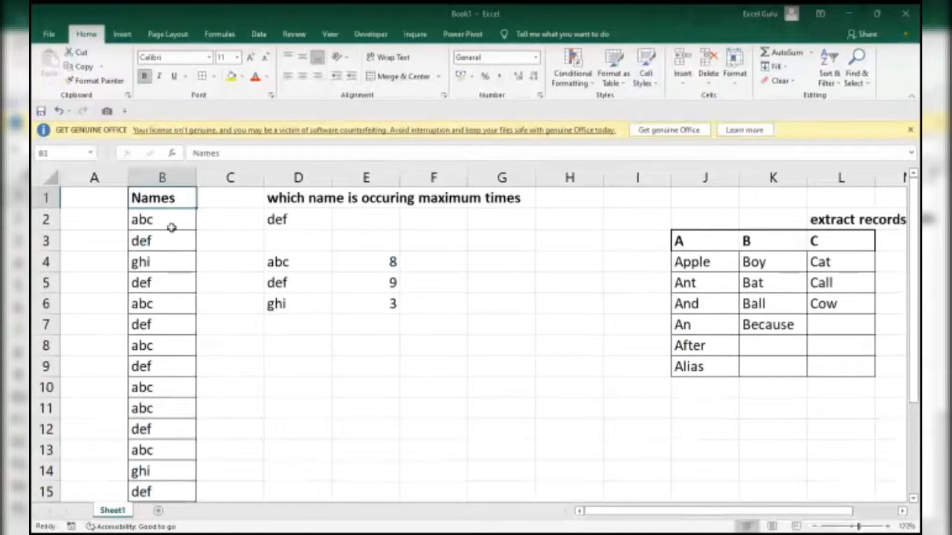
left_click(297, 262)
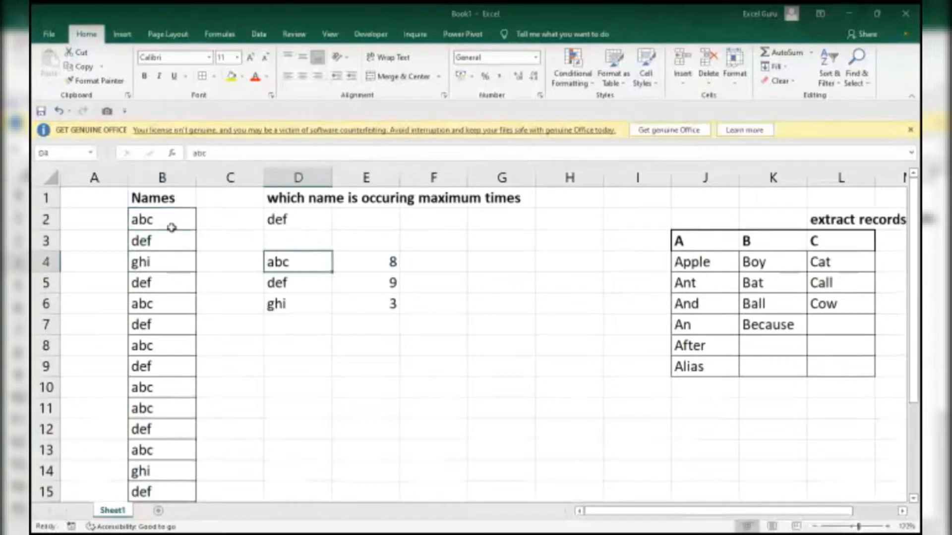
left_click(365, 261)
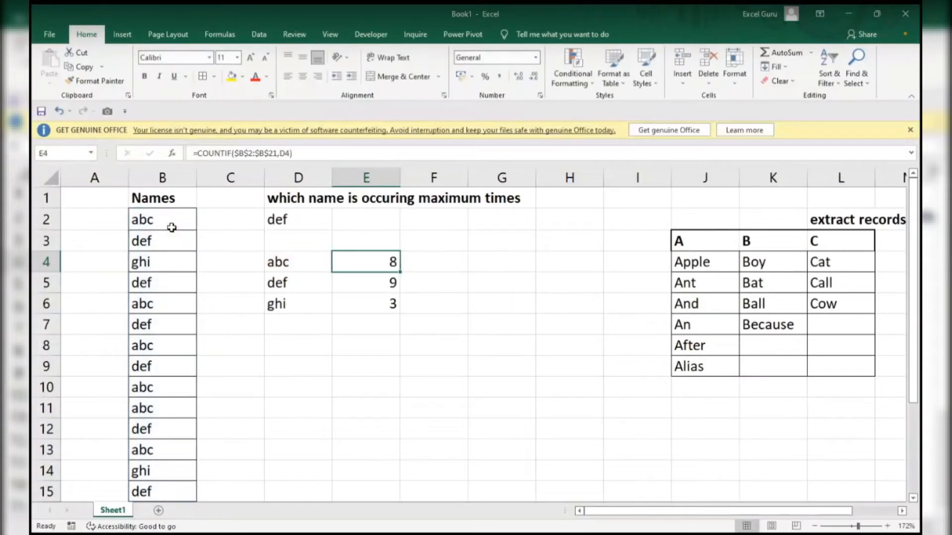
left_click(297, 282)
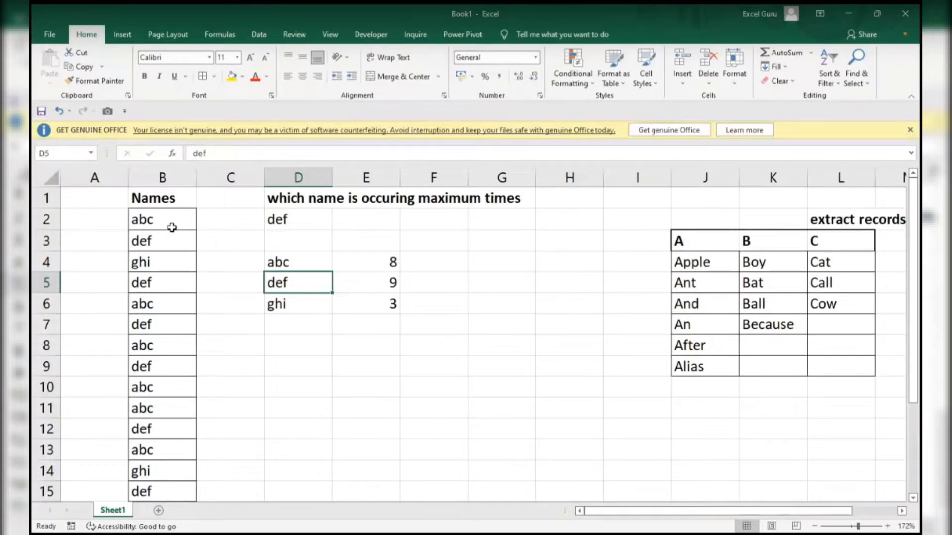
left_click(297, 240)
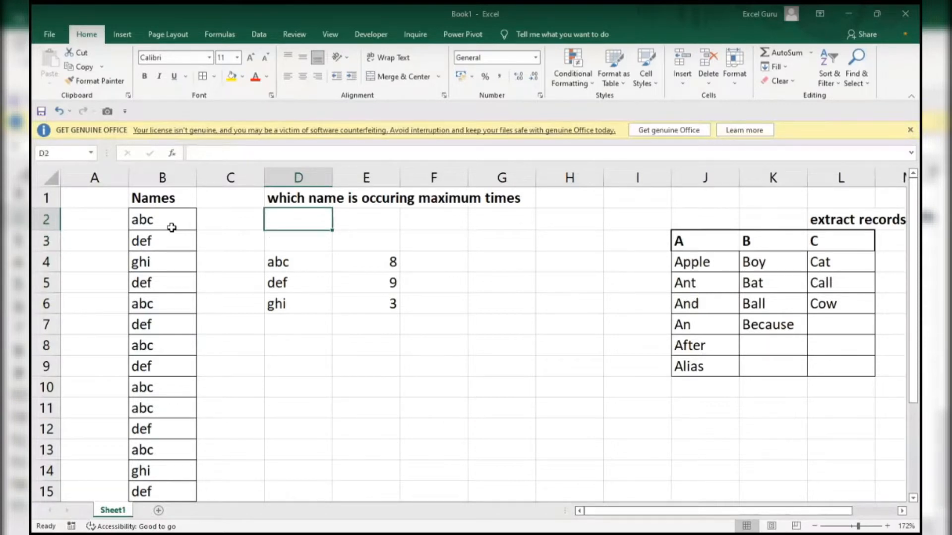
left_click(704, 241)
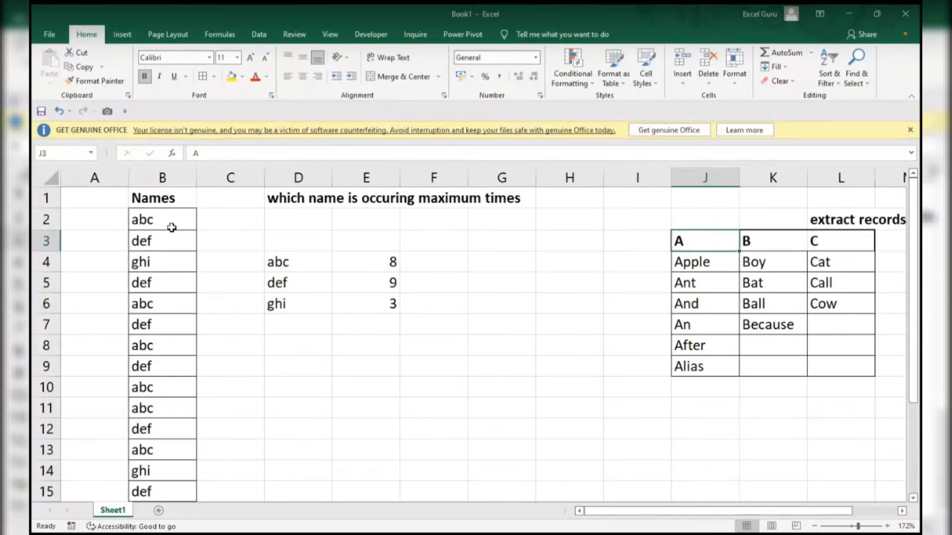
Start a COUNTIF in D2 that counts $B$2:$B$21 against itself
left_click(366, 219)
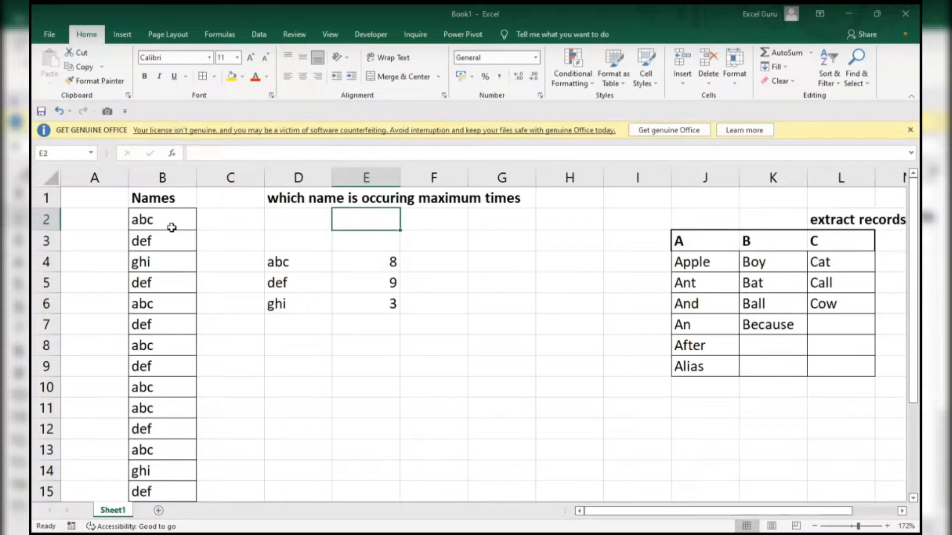
left_click(298, 219)
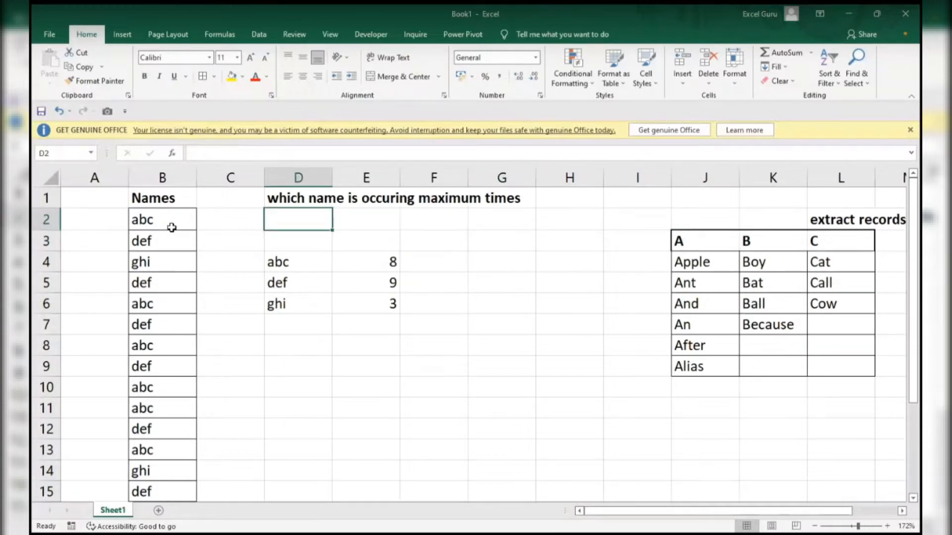
type("=")
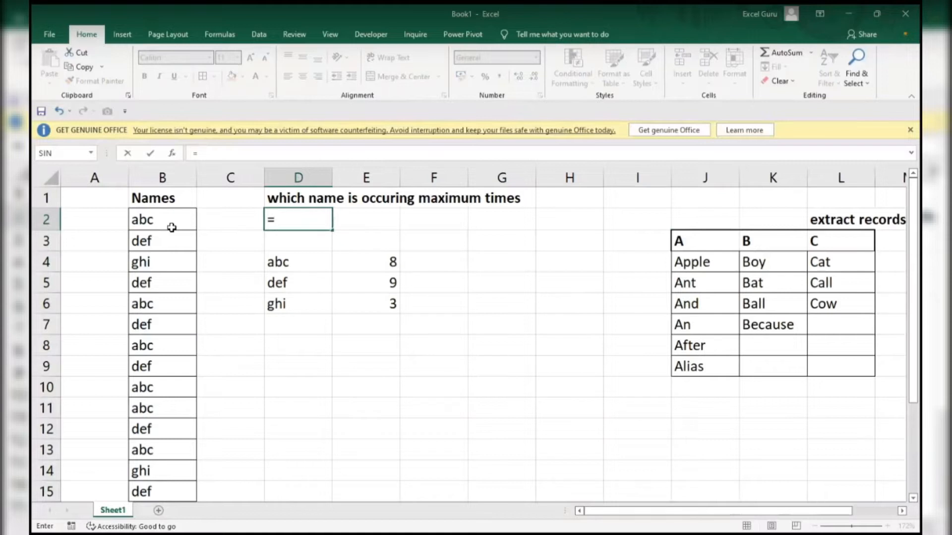
type("c")
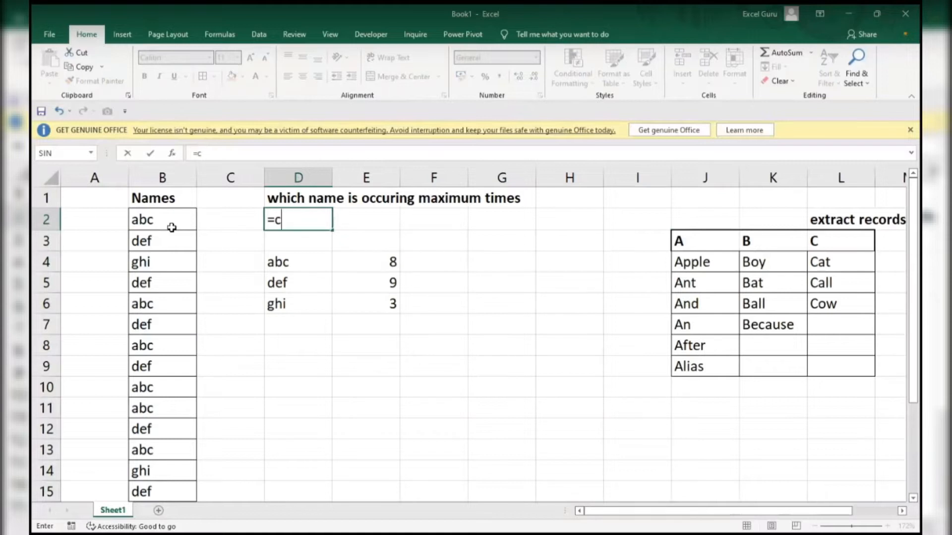
type("OUNTIF($B$2:$B$21,B2:B21")
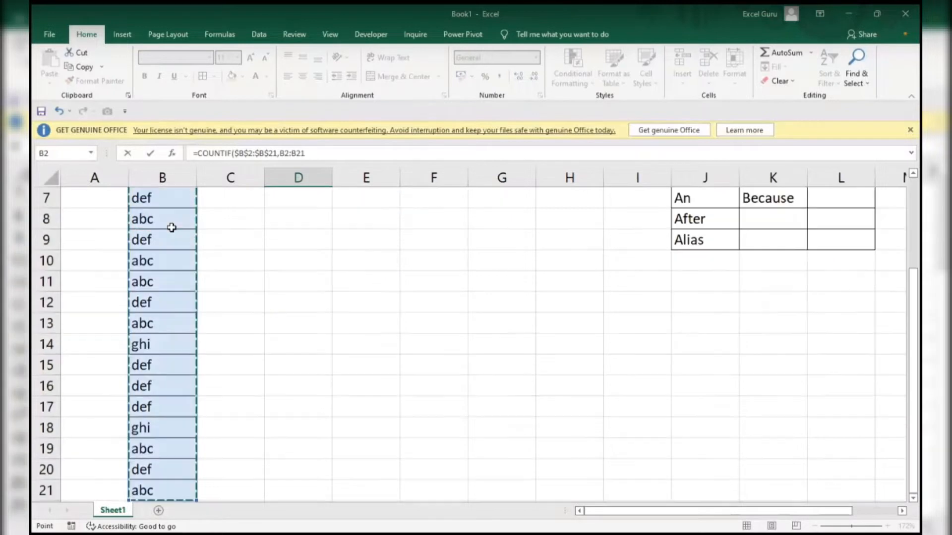
scroll("up", 3)
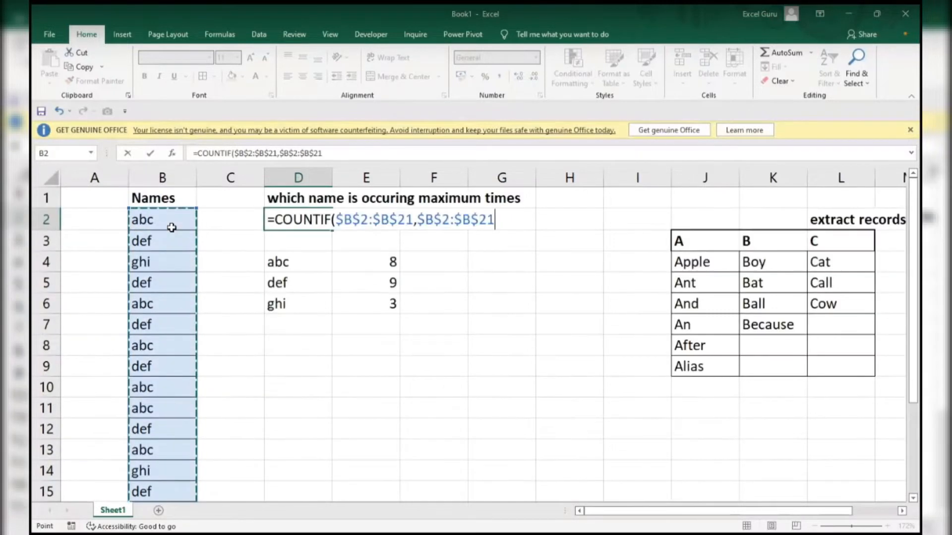
type(")")
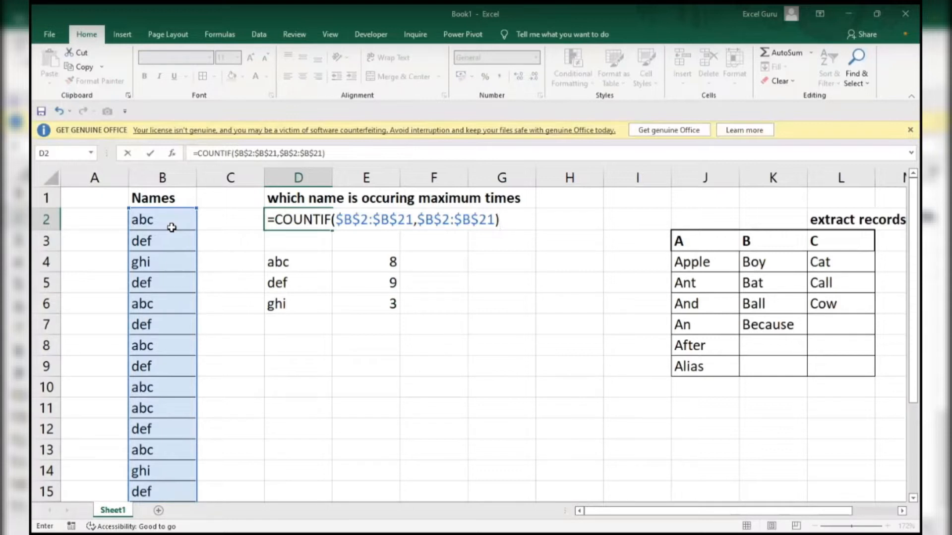
Evaluate the COUNTIF in D2 with F9 to preview each name's count
key("F9")
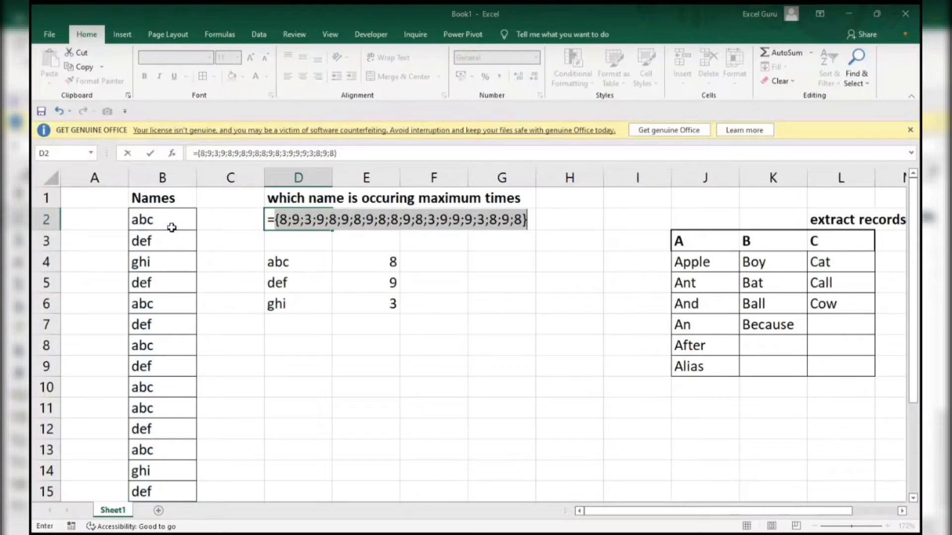
mouse_move(149, 220)
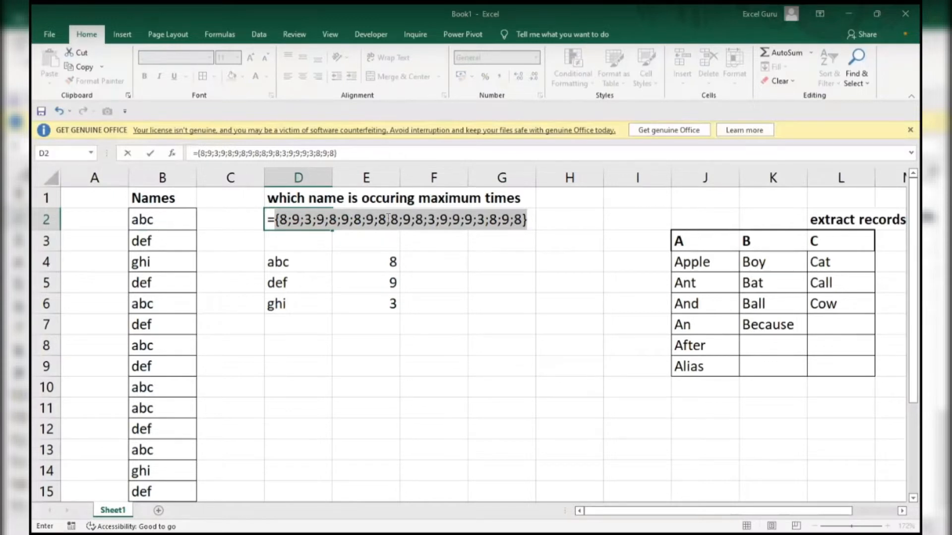
mouse_move(212, 252)
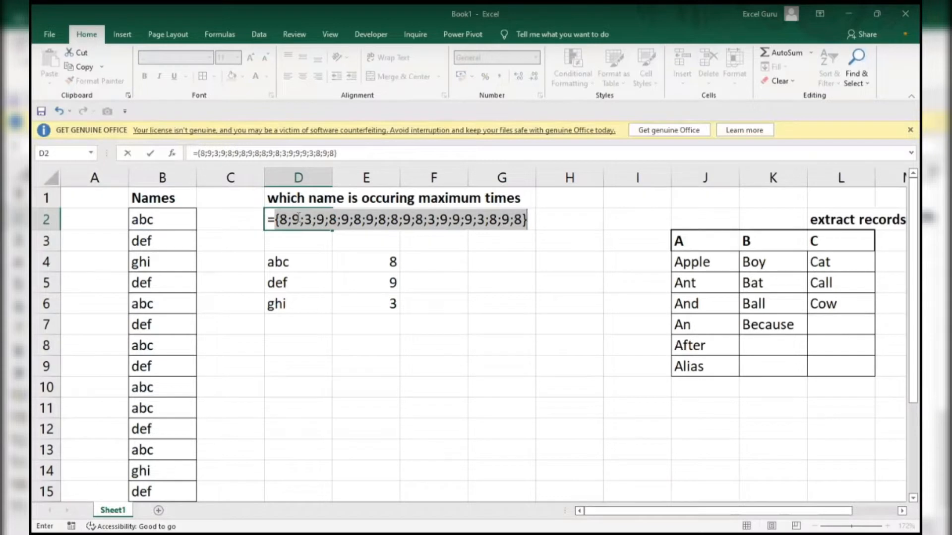
mouse_move(337, 302)
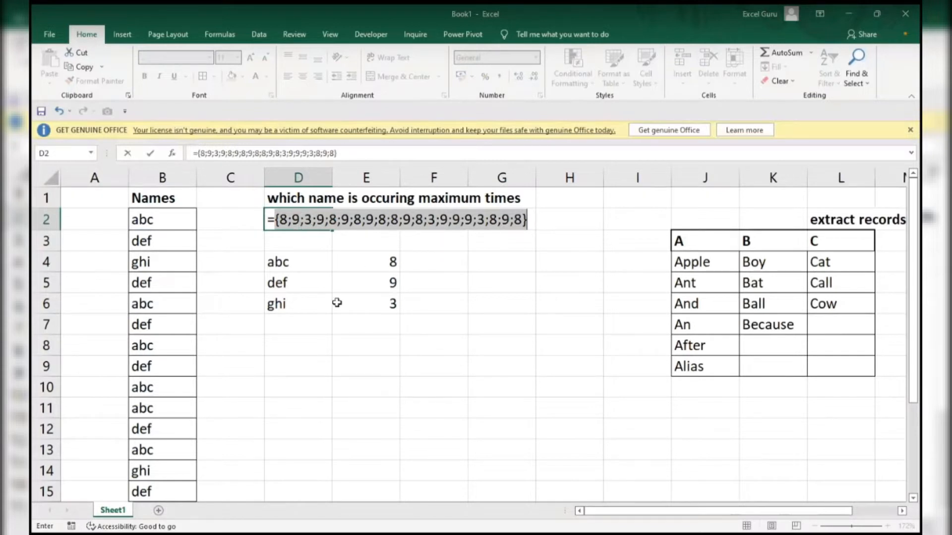
mouse_move(381, 297)
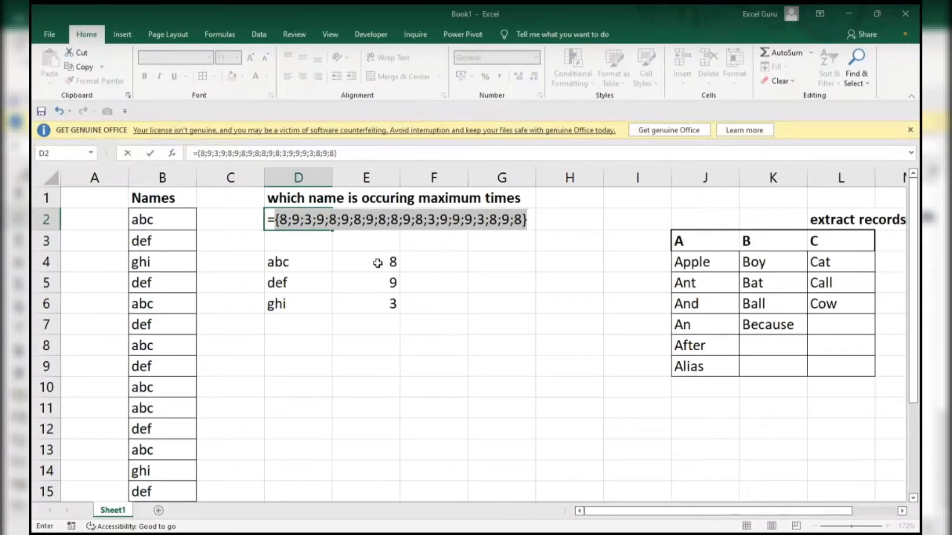
mouse_move(366, 282)
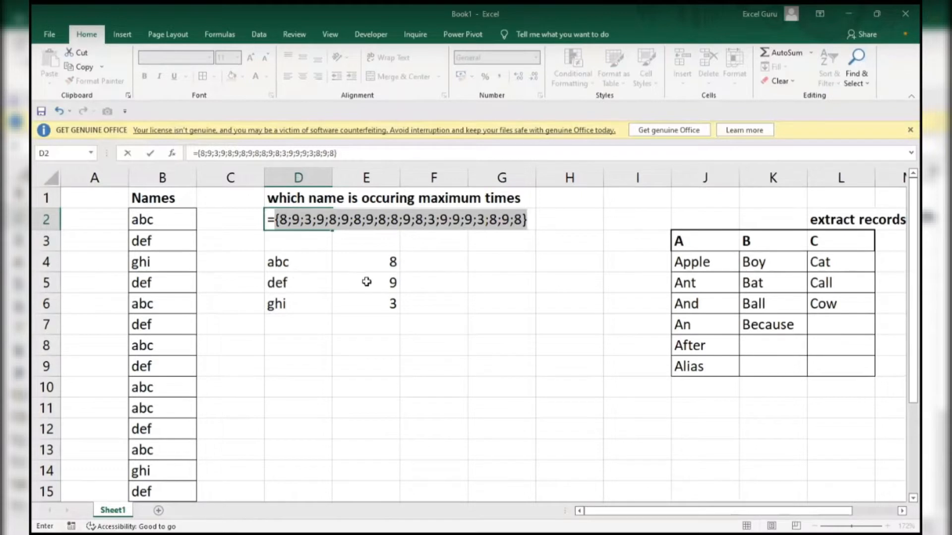
mouse_move(543, 268)
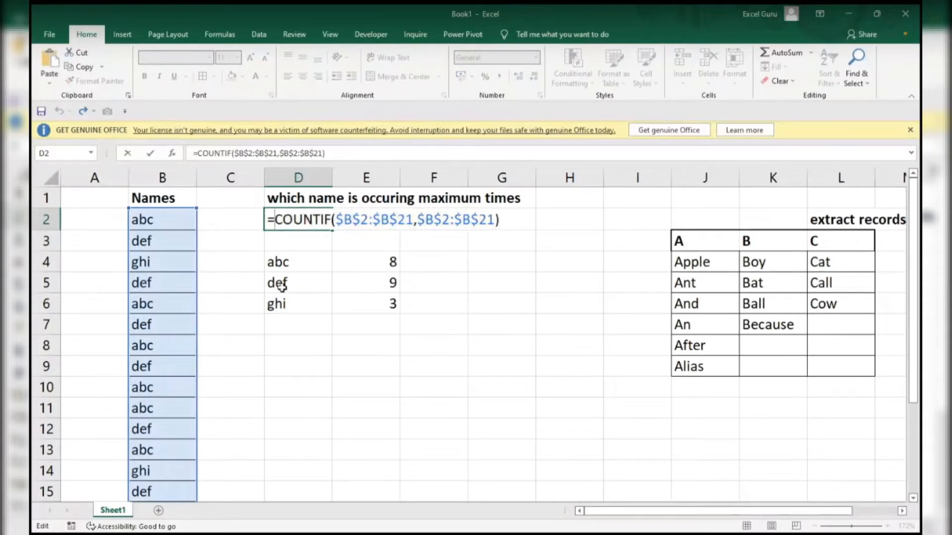
Wrap the COUNTIF in MAX as an array formula so D2 returns 9, then reopen it
type("MAX(")
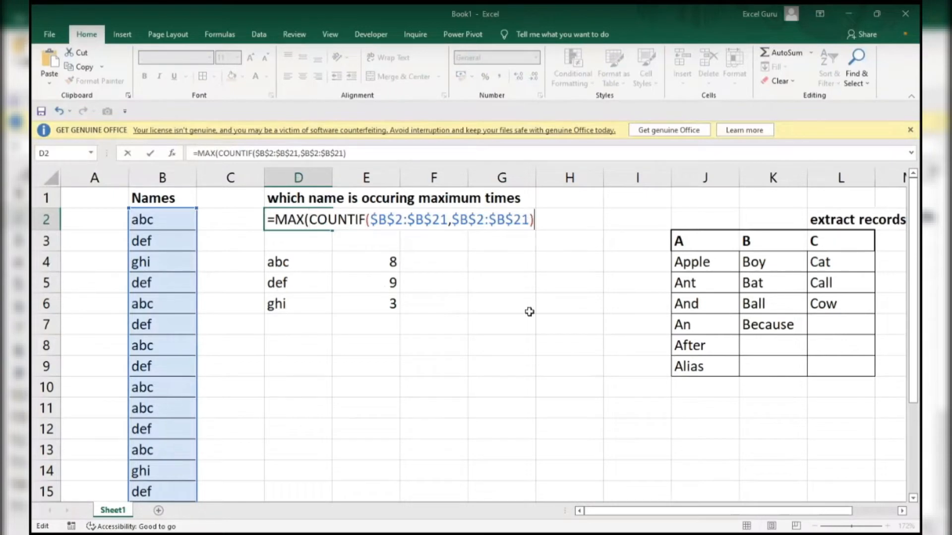
type(")")
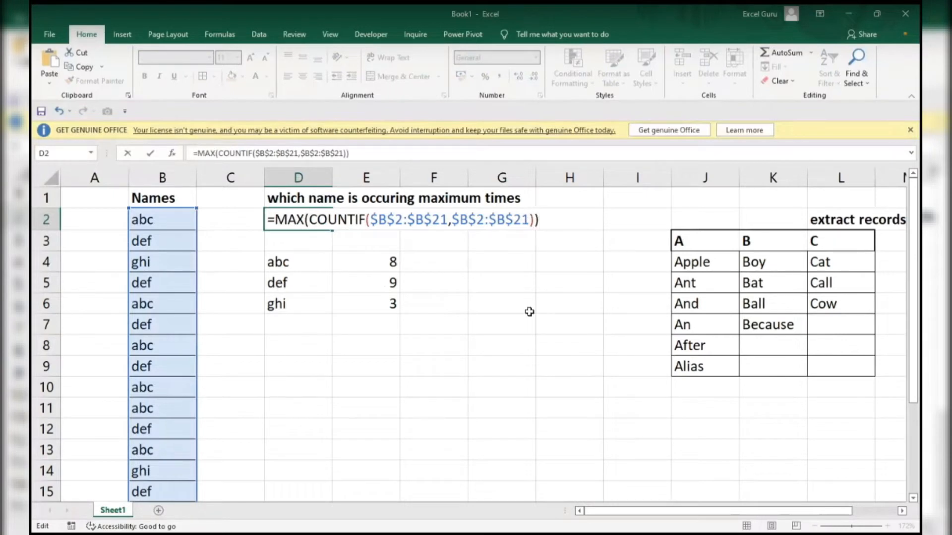
key("Return")
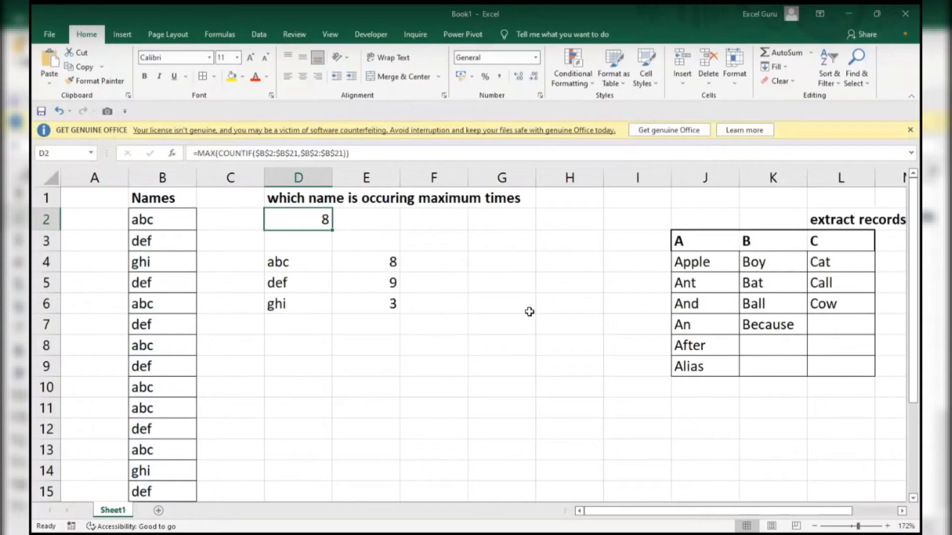
double_click(297, 219)
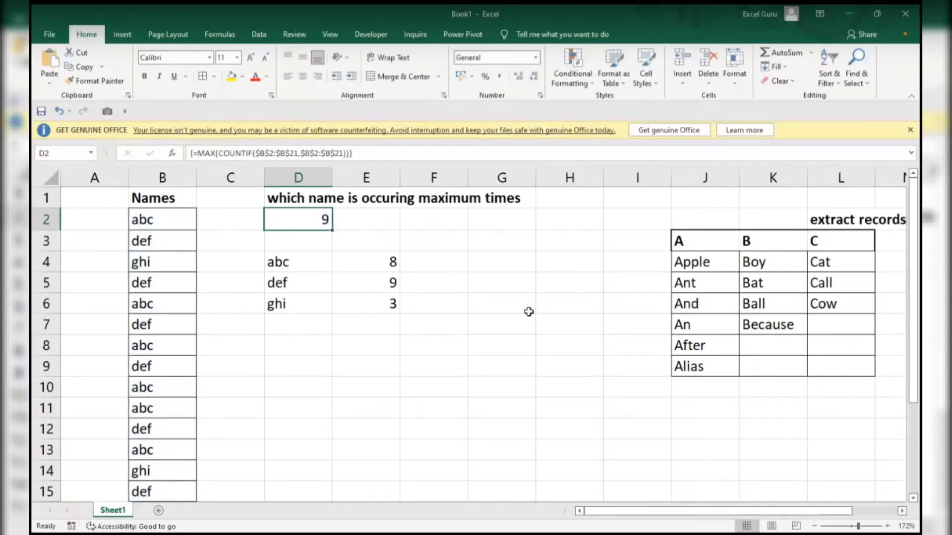
double_click(298, 219)
type("MATCH(")
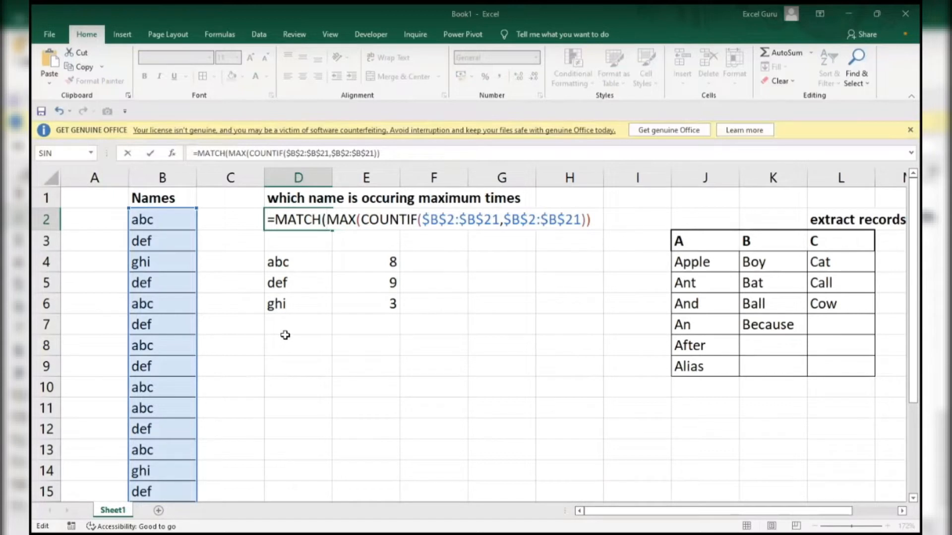
mouse_move(603, 226)
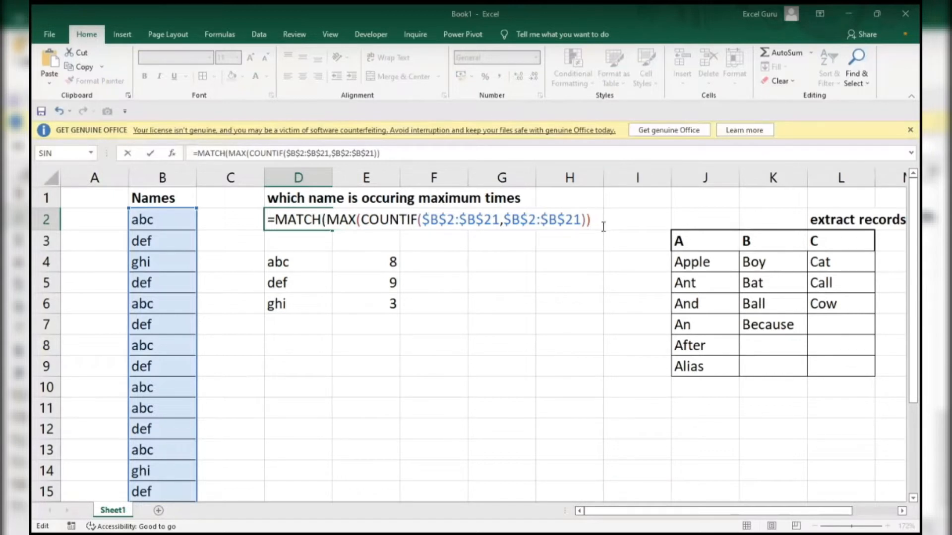
Complete MATCH(MAX(COUNTIF(...)),COUNTIF($B$2:$B$21,$B$2:$B$21),0) and check its parts with F9
type(",COUNTIF($B$2:$B$21,$B$2:$B$21)")
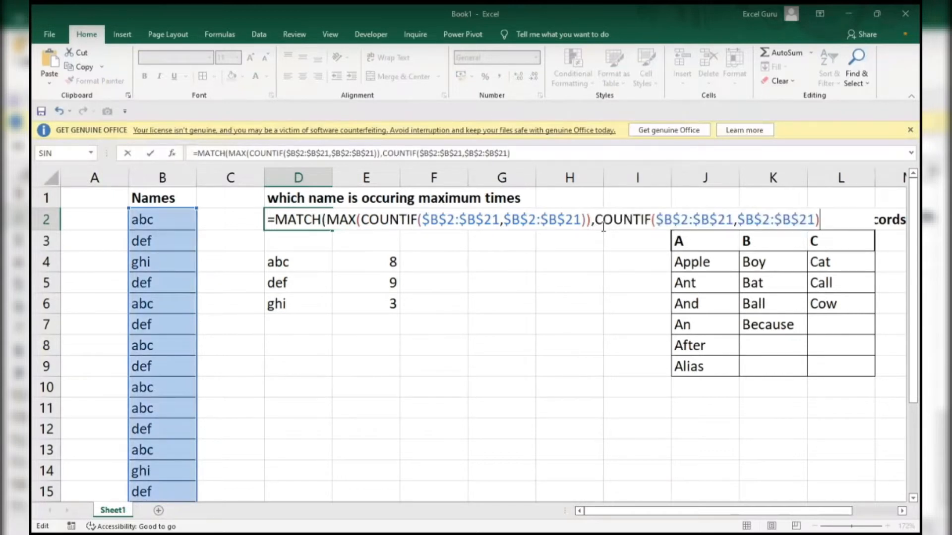
type(",0)")
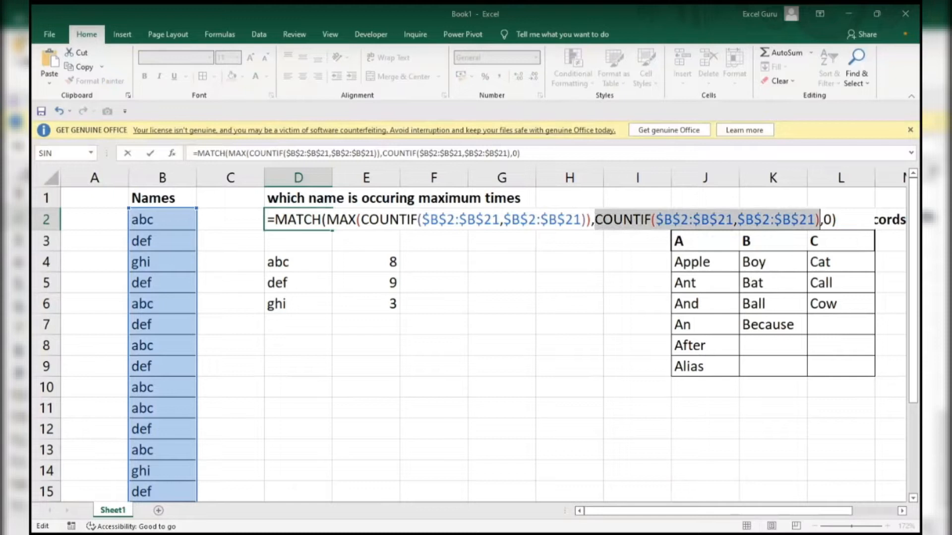
key("F9")
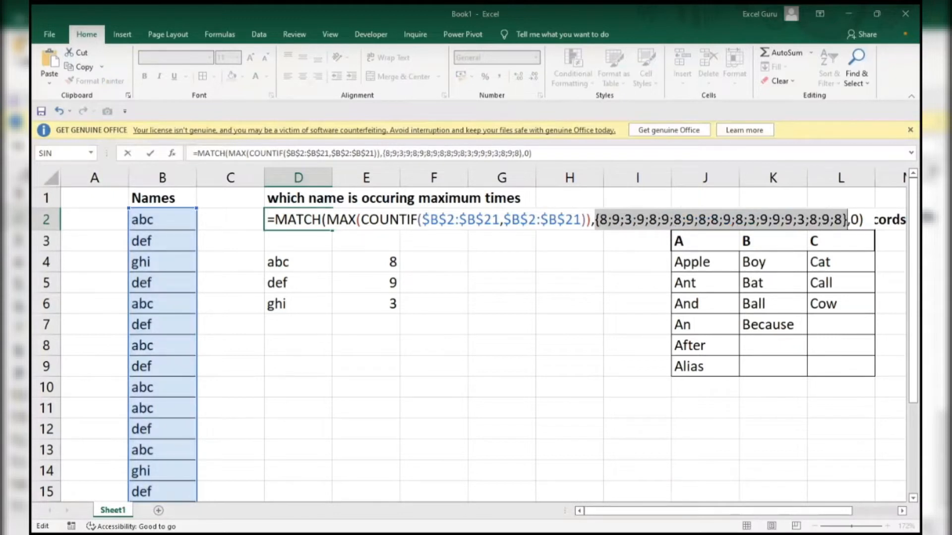
type("COUNTIF($B$2:$B$21,$B$2:$B$21),0)")
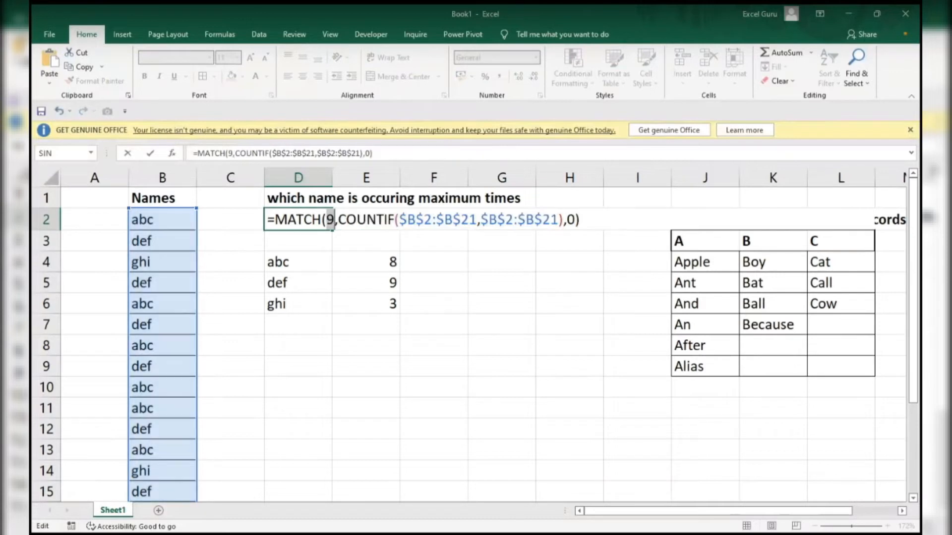
type("MAX(COUNTIF($B$2:$B$21,$B$2:$B$21))")
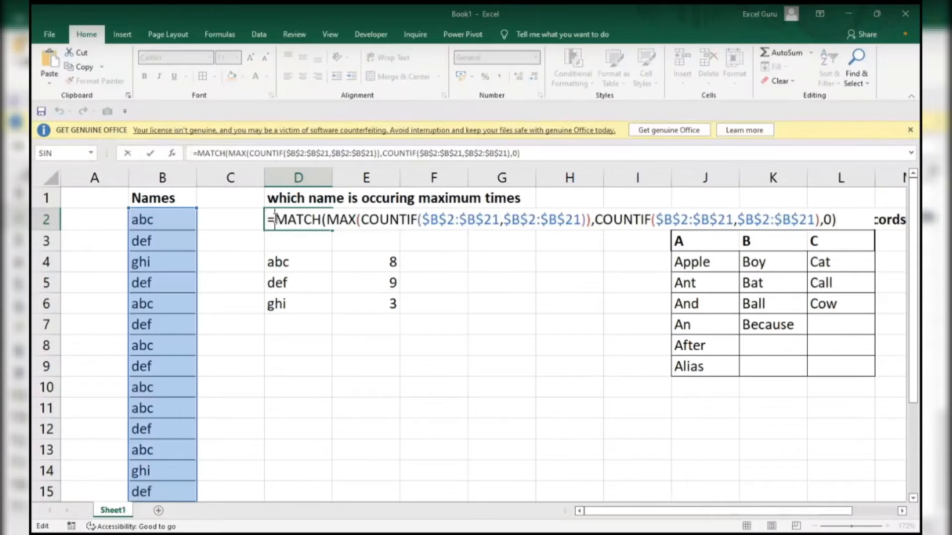
Wrap the MATCH in INDEX over the Names range $B$2:$B$21 to return def
type("index")
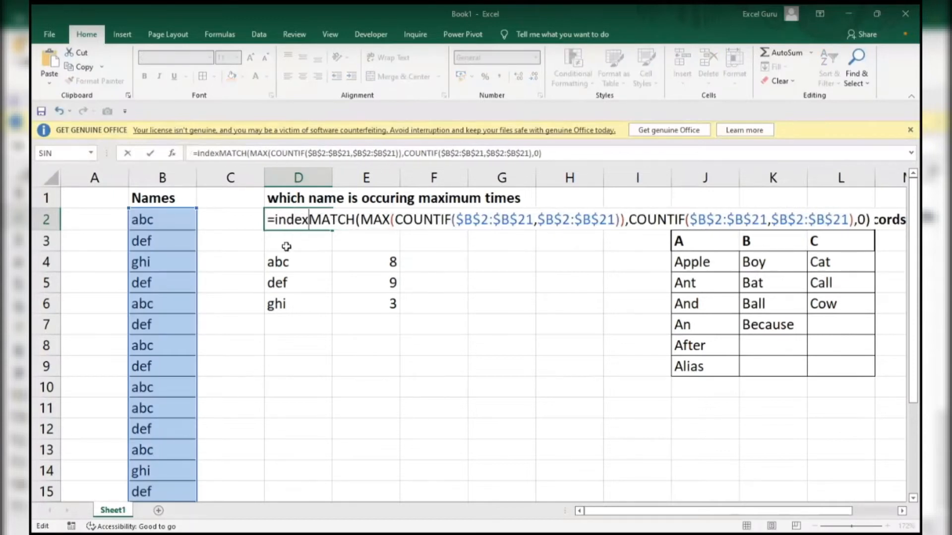
left_click(162, 219)
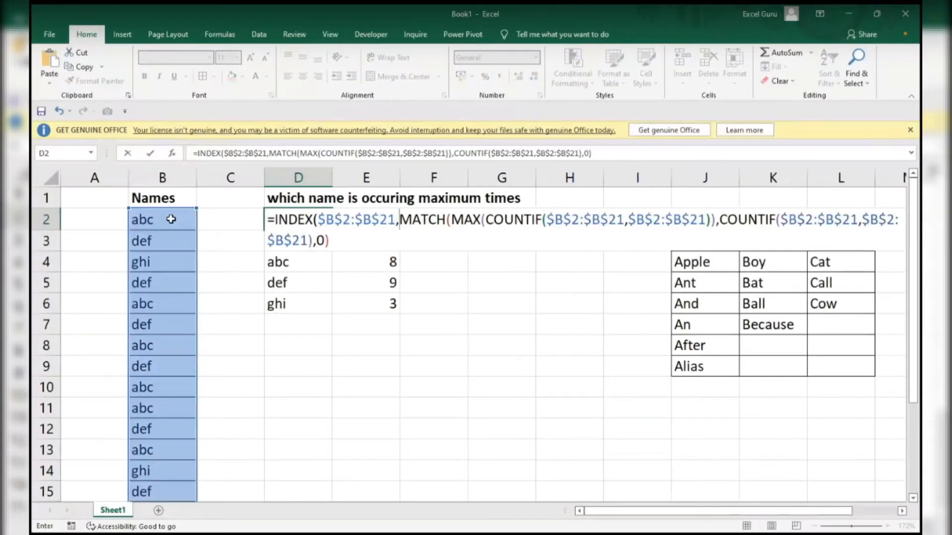
left_click(343, 240)
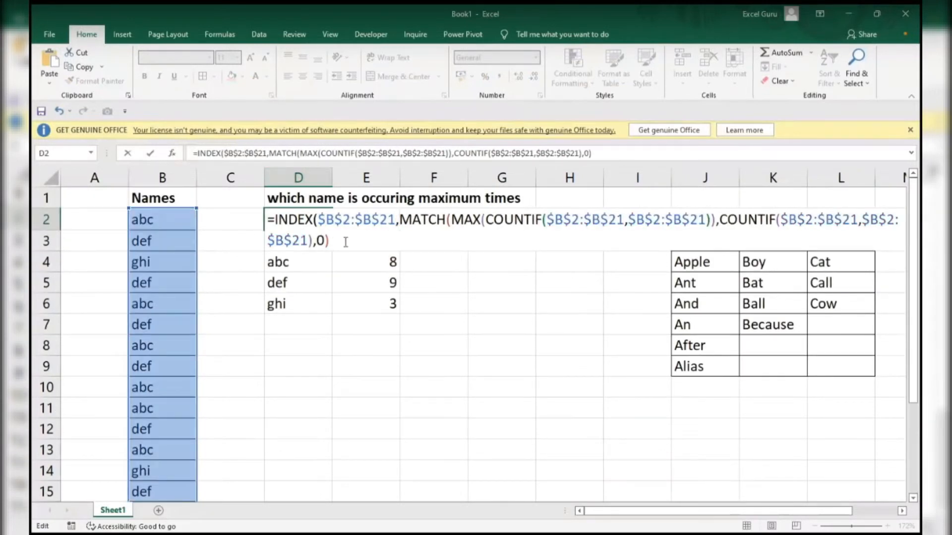
type(")")
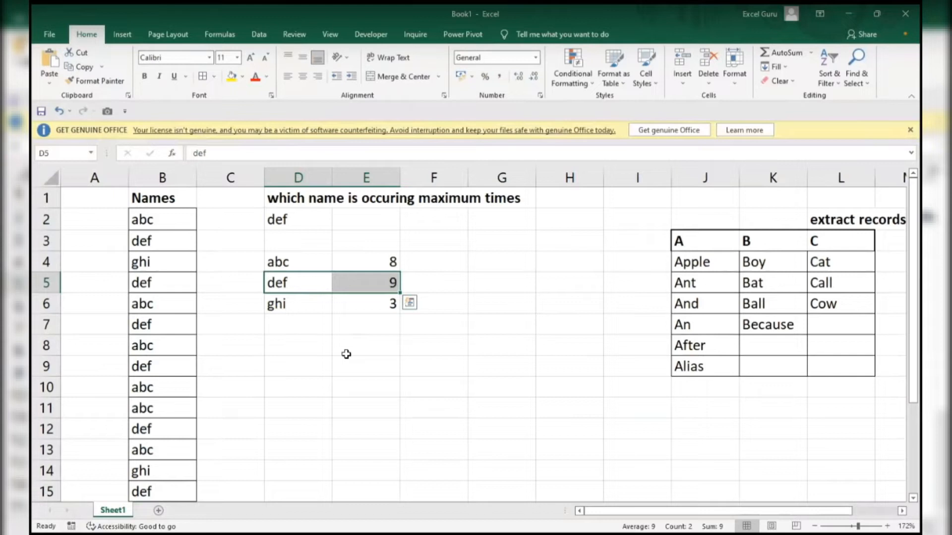
mouse_move(719, 486)
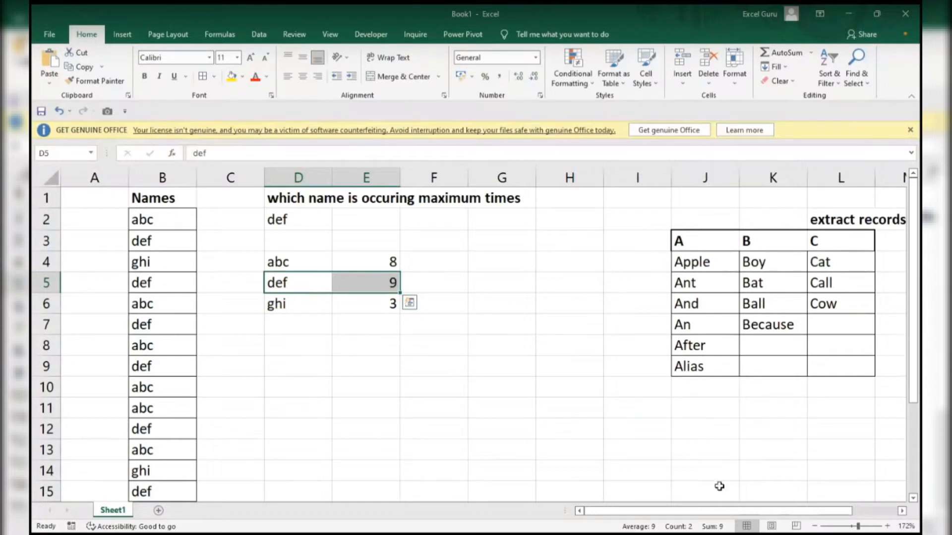
Enter an HLOOKUP in N4 with row index 2 and exact match for the N3 column
scroll("right", 3)
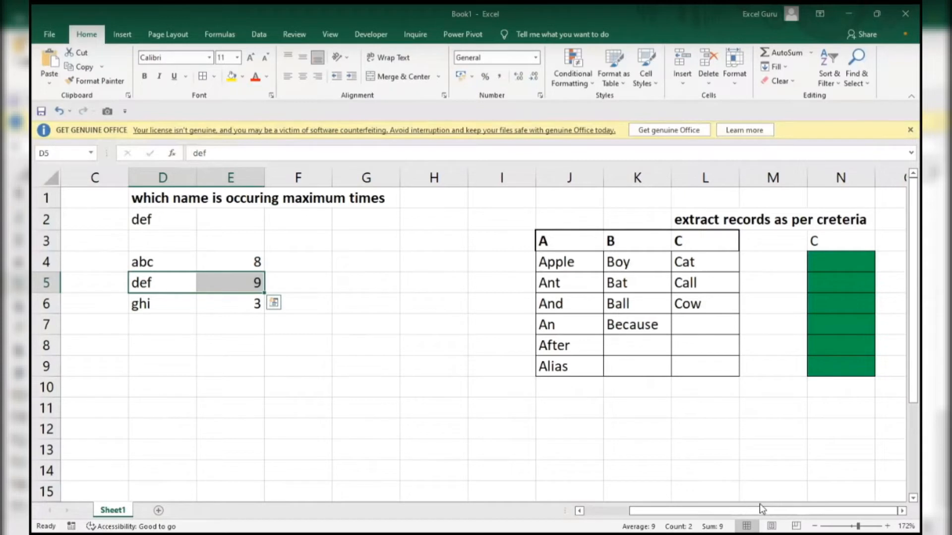
mouse_move(761, 499)
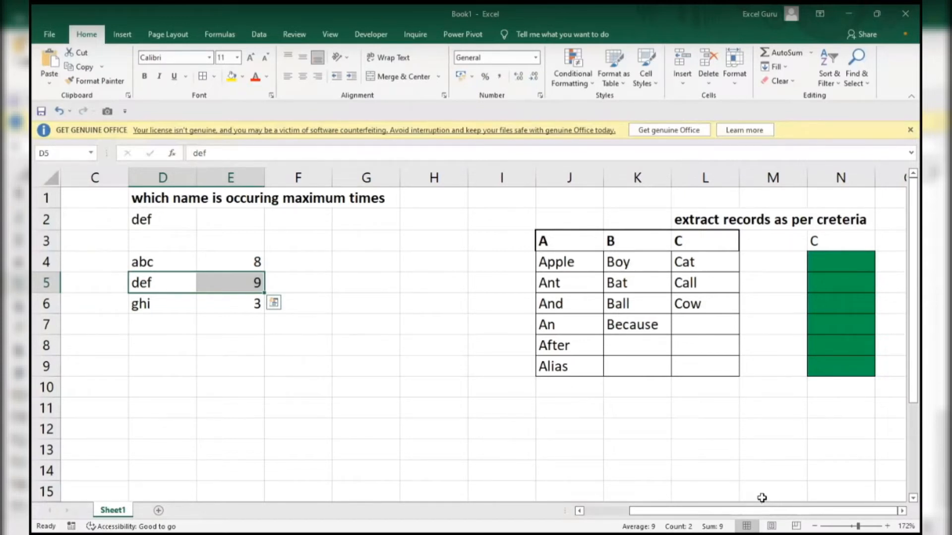
left_click(840, 262)
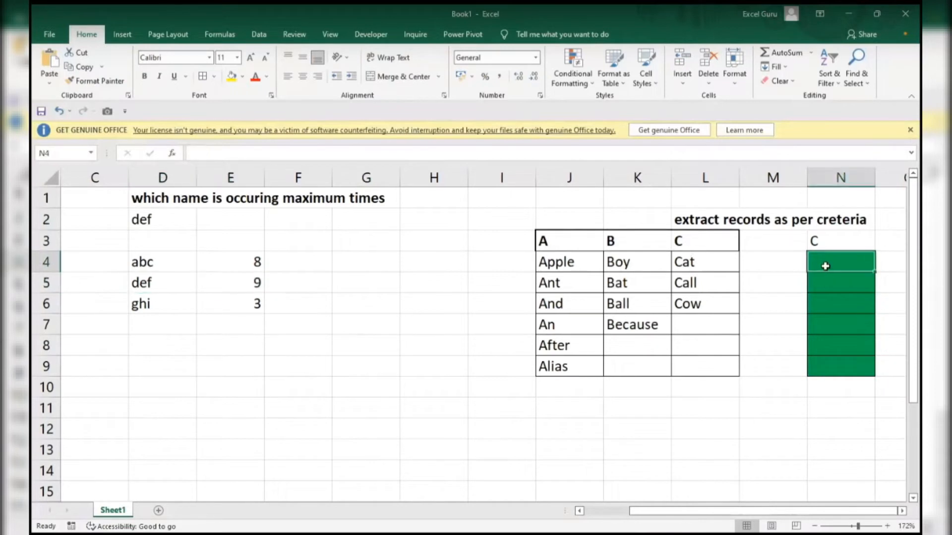
type("=hl")
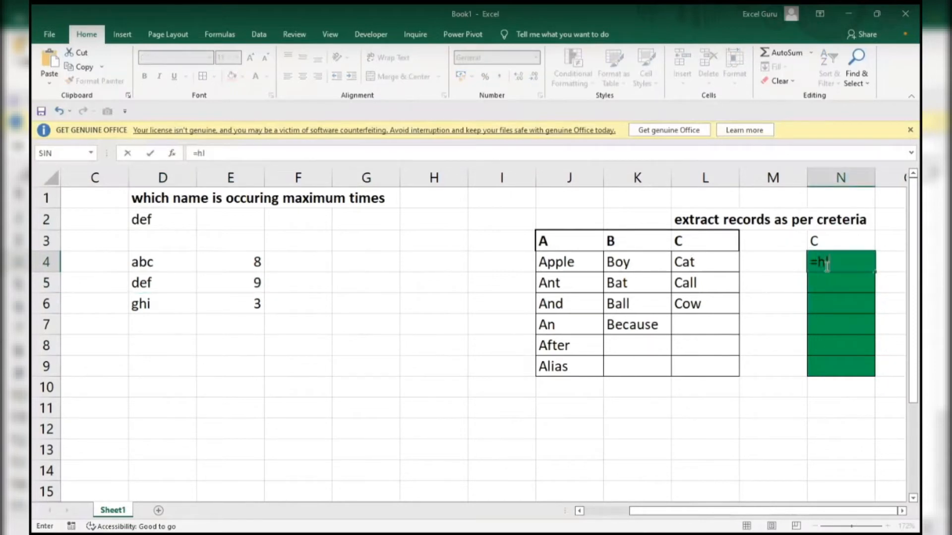
type("HLOOKUP($N$3,$J$3:$L$9")
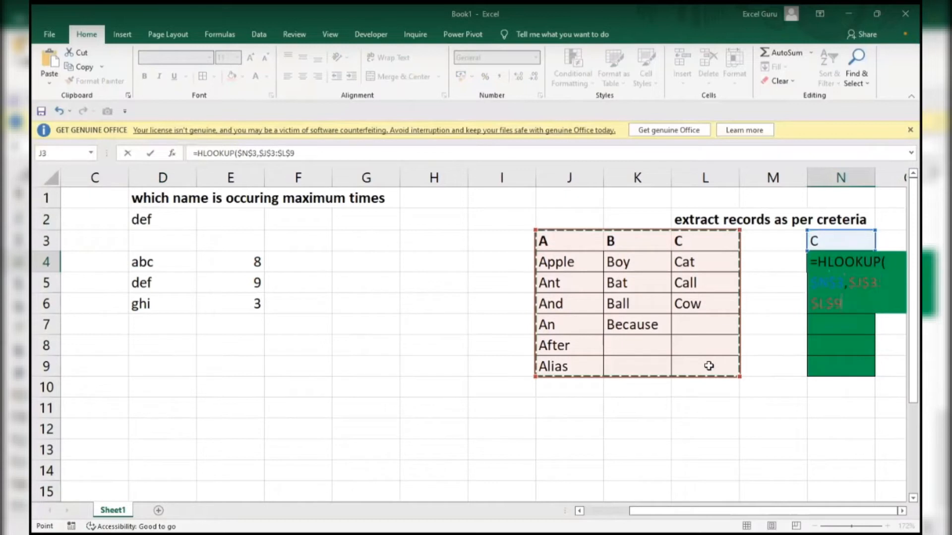
type(",")
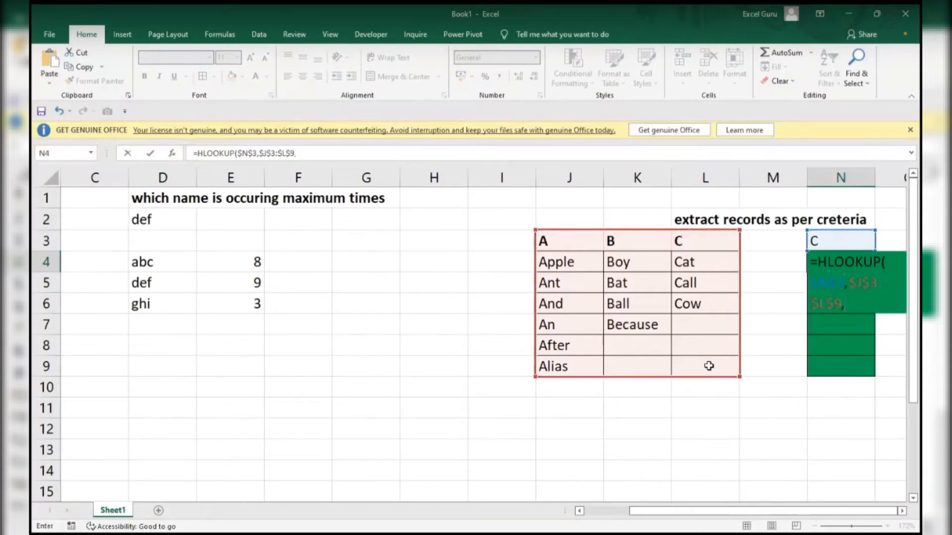
type("2,0")
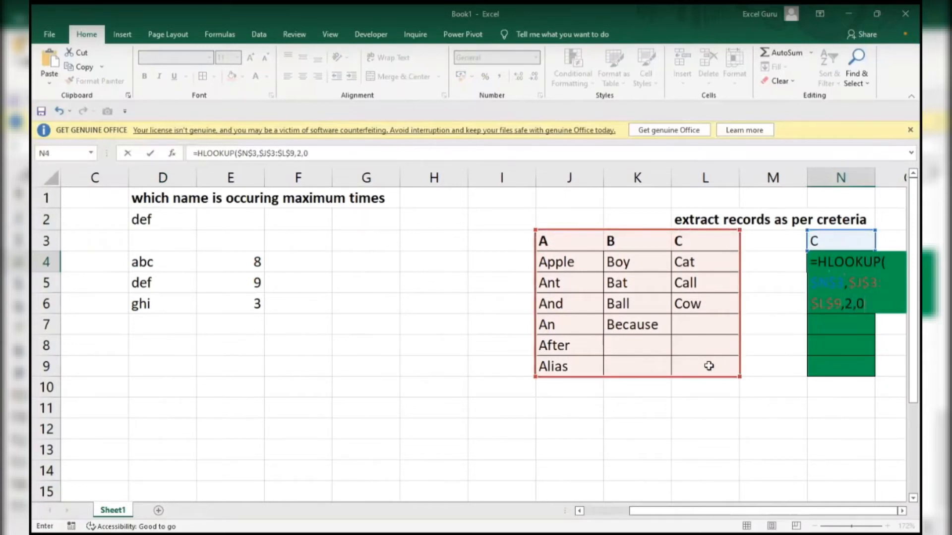
type(")")
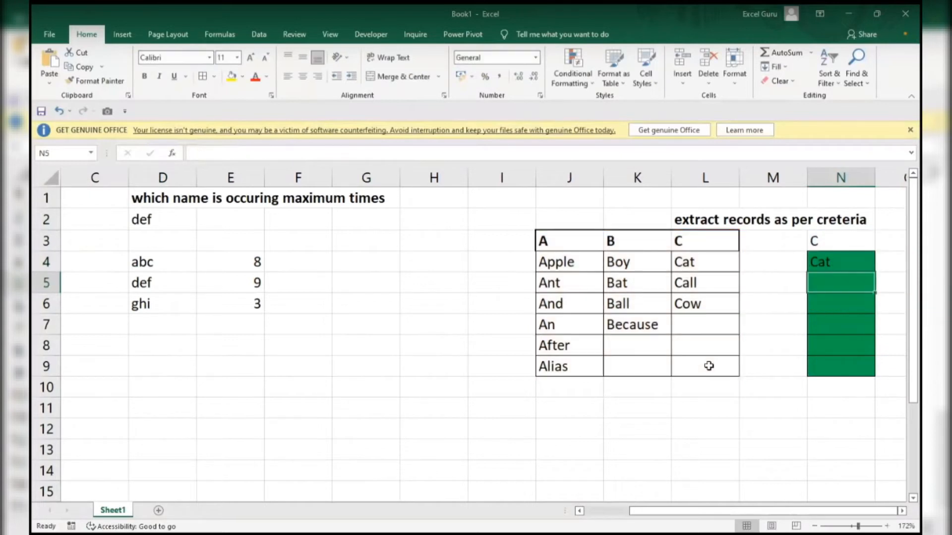
left_click(841, 261)
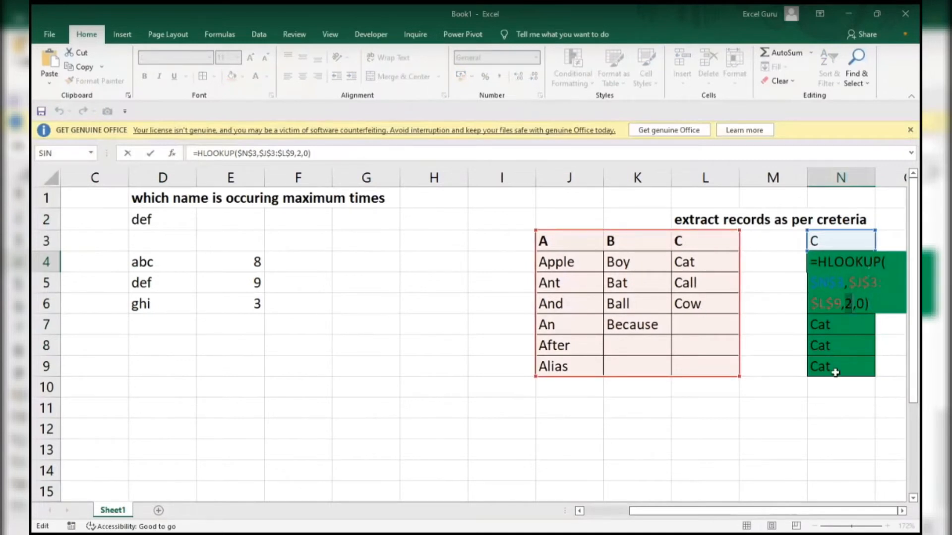
key("Return")
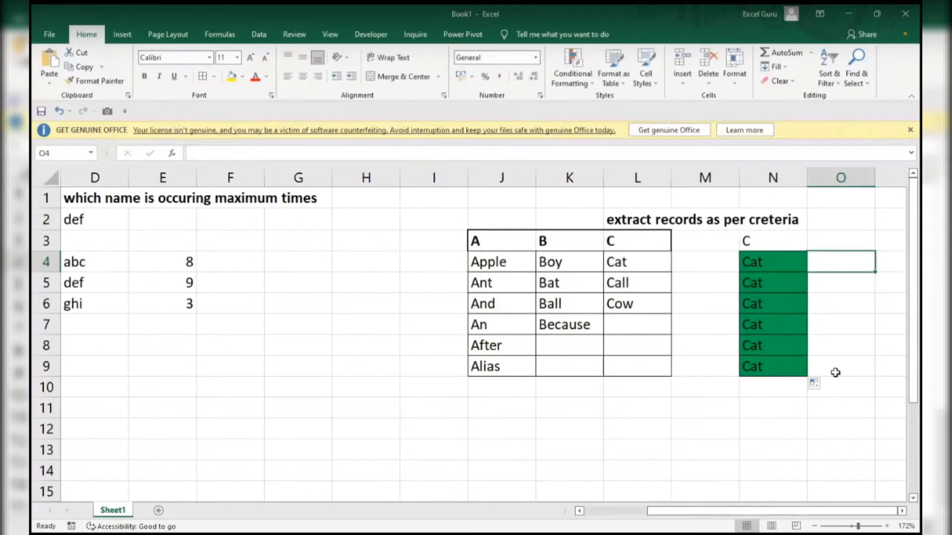
Enter =ROWS(O$4:O4)+1 in O4 as a counter numbering rows 2 through 7
type("=ROWS(")
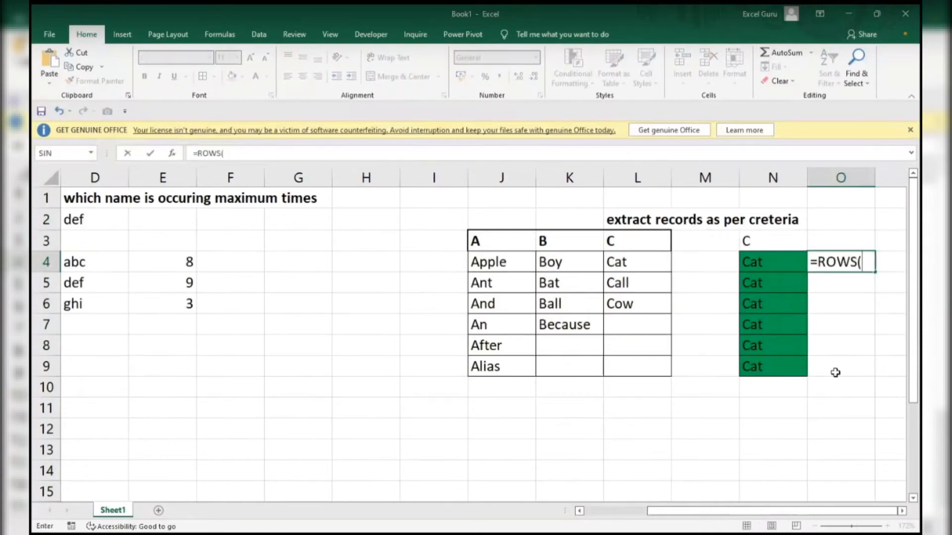
type("o$4")
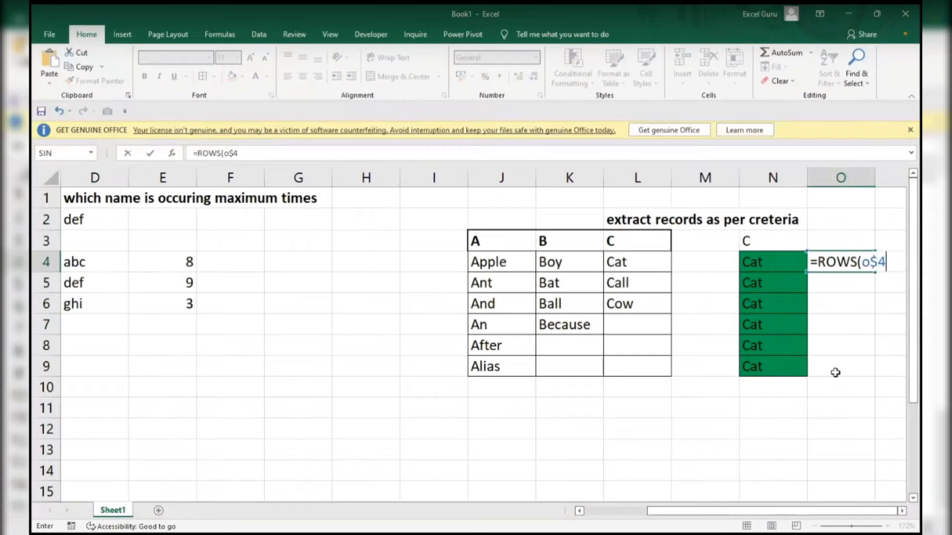
type(":o")
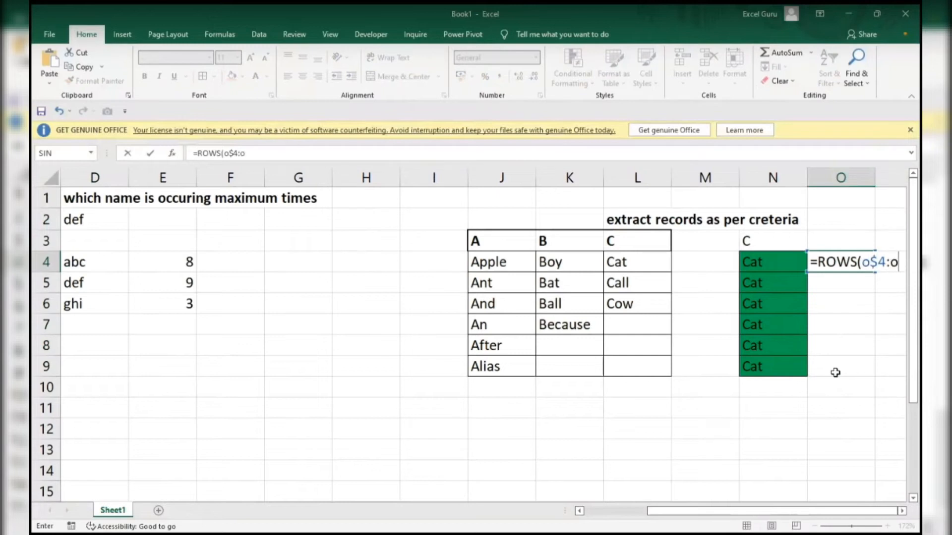
type("4)")
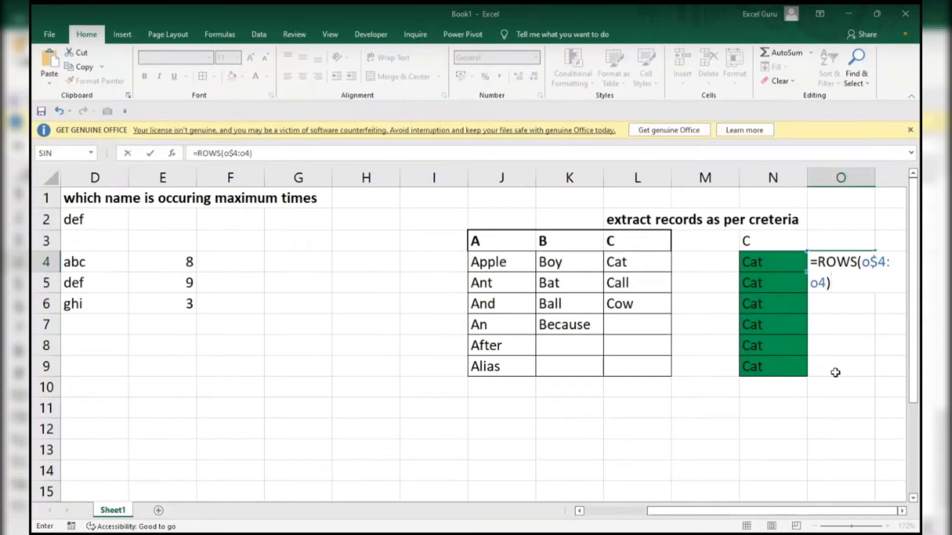
key("Return")
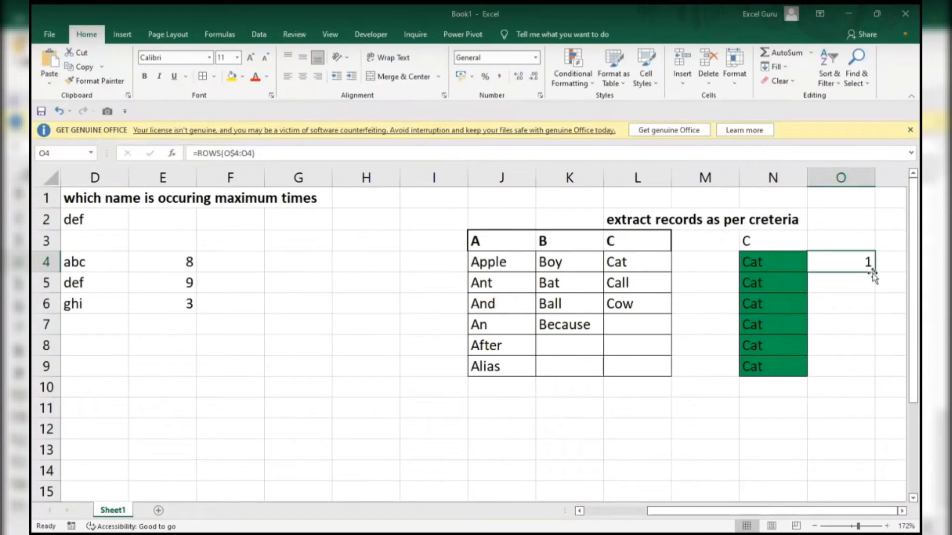
double_click(840, 261)
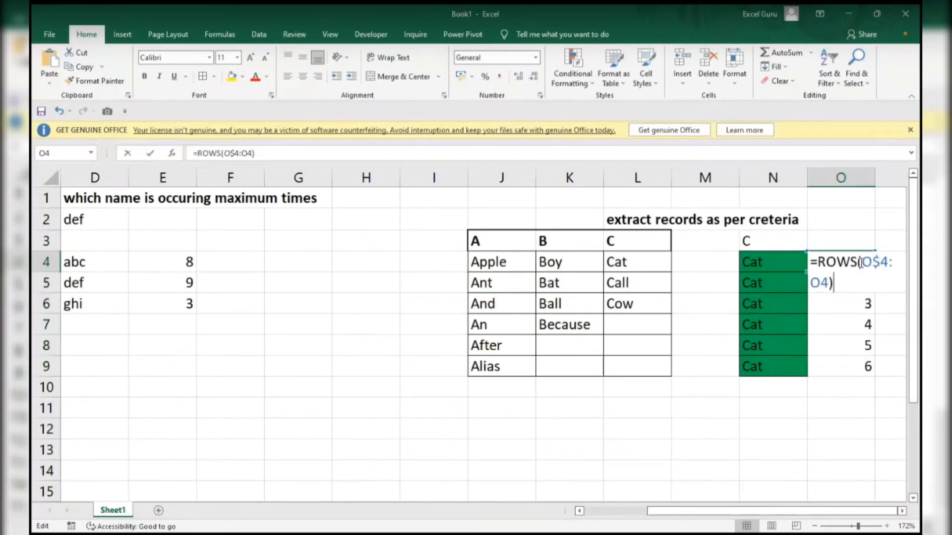
type("+1")
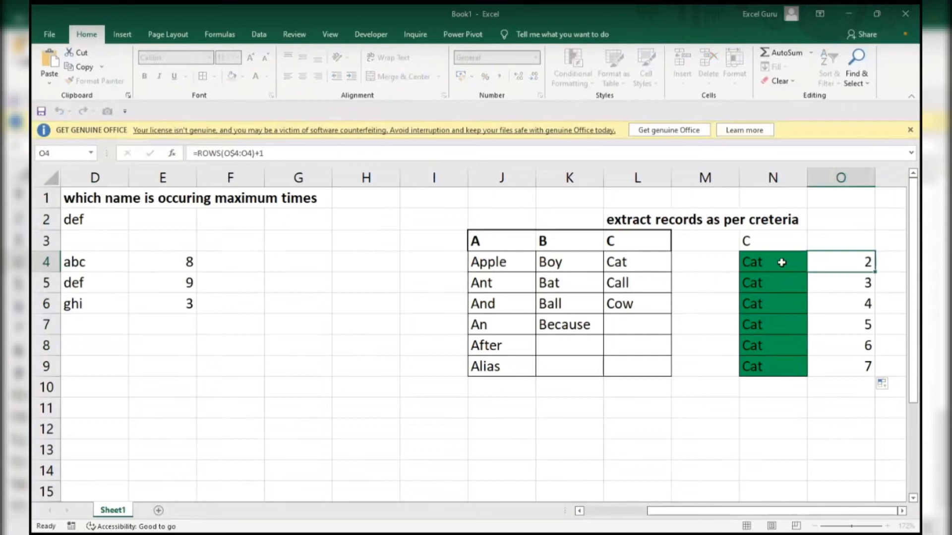
double_click(772, 262)
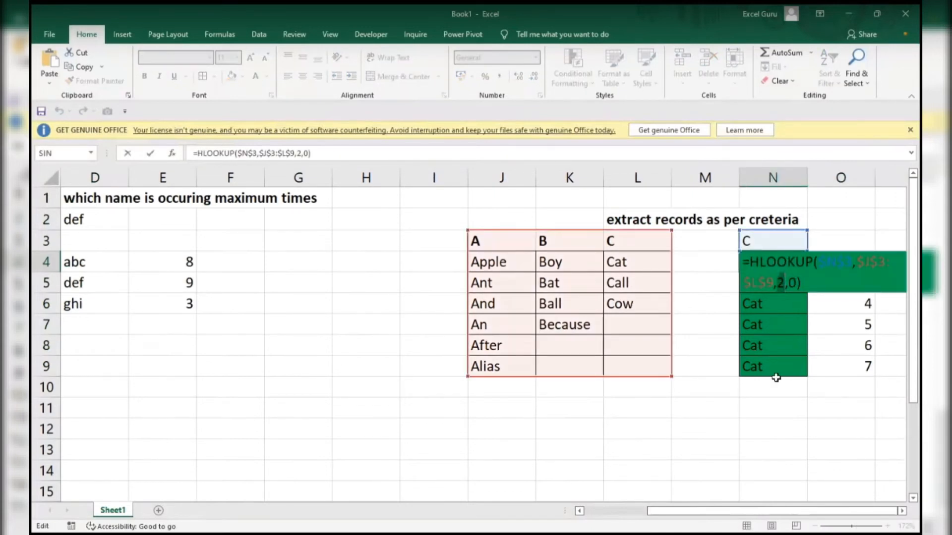
Replace the HLOOKUP row index in N4 with ROWS(N$4:N4)+1
type("ROWS(")
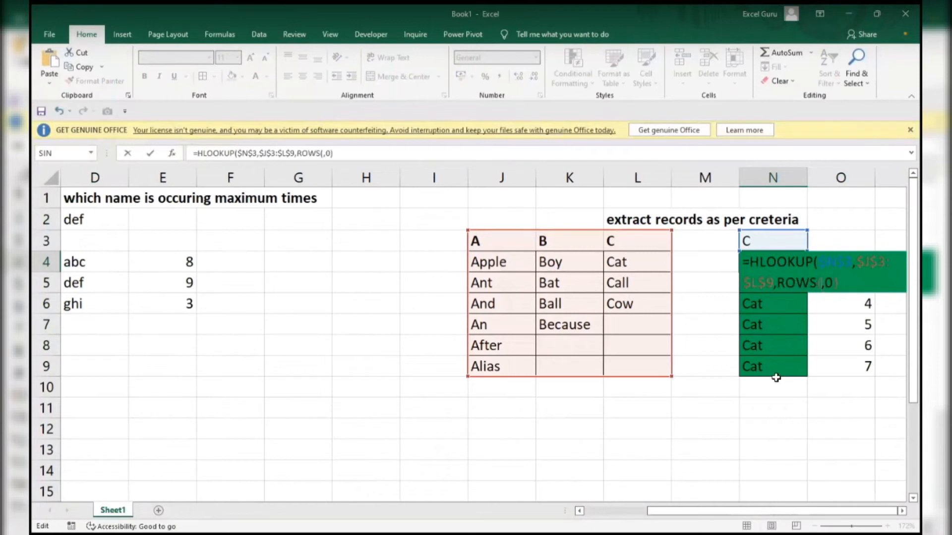
type("n4")
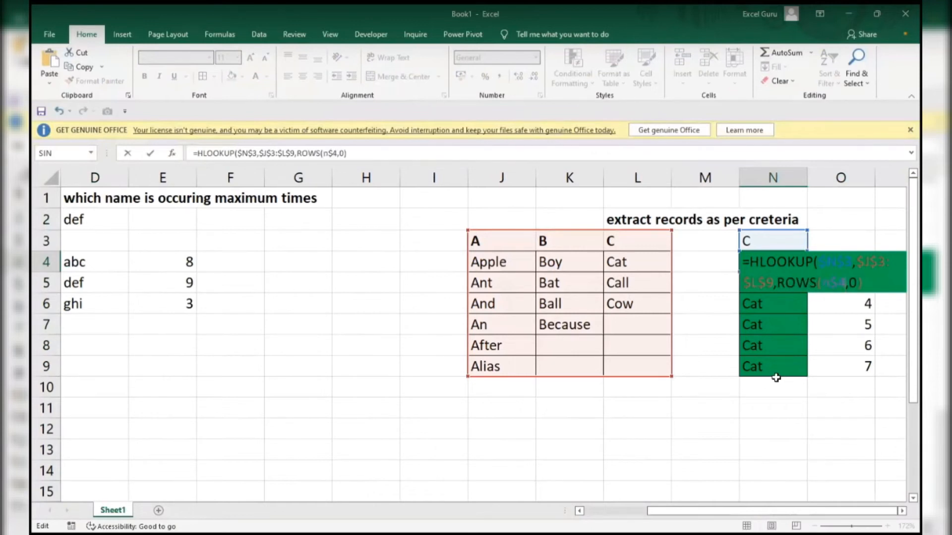
type(":n")
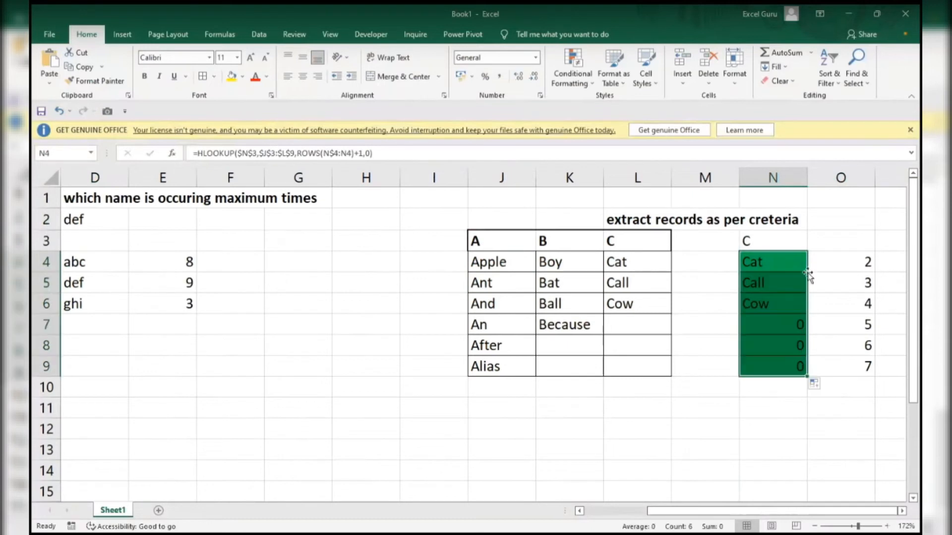
mouse_move(834, 333)
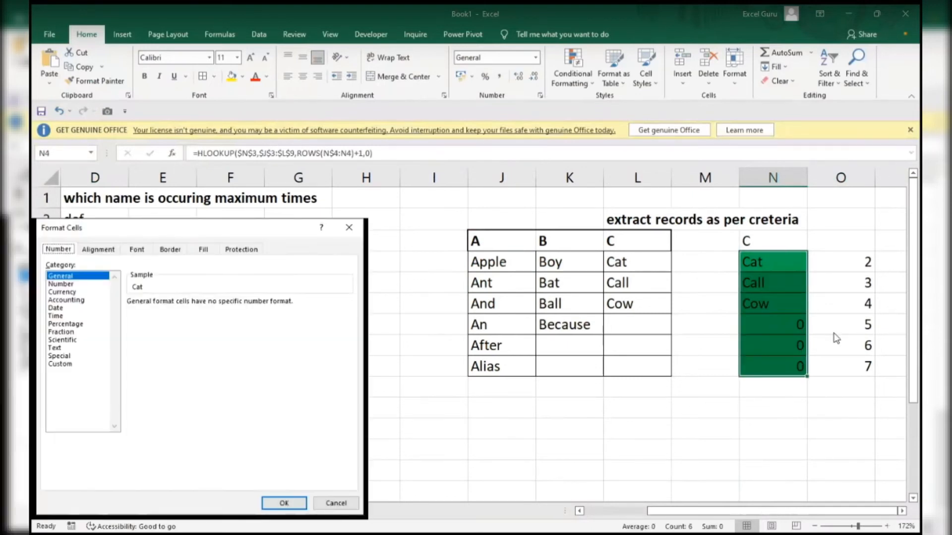
Apply a ;;; custom number format to N4:N9 so the zeros disappear
left_click(60, 364)
type(";;@")
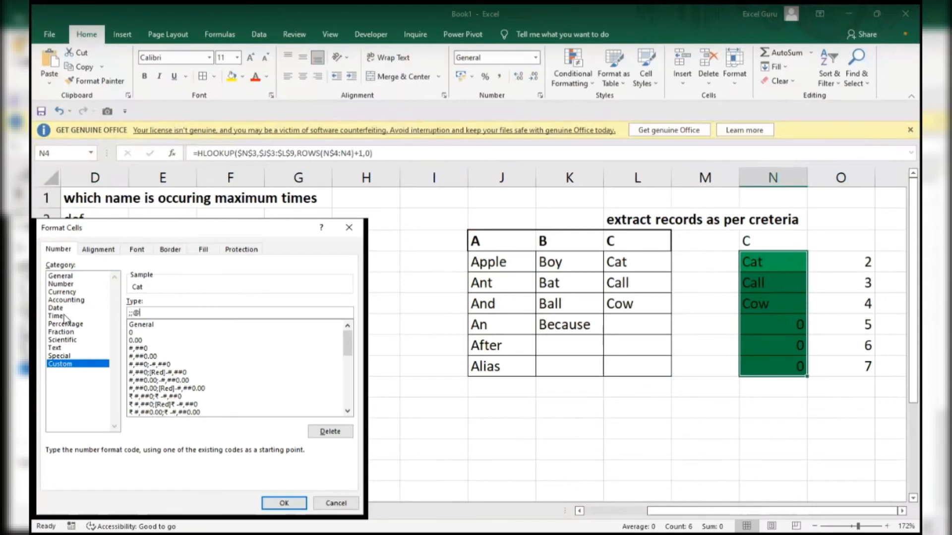
left_click(283, 503)
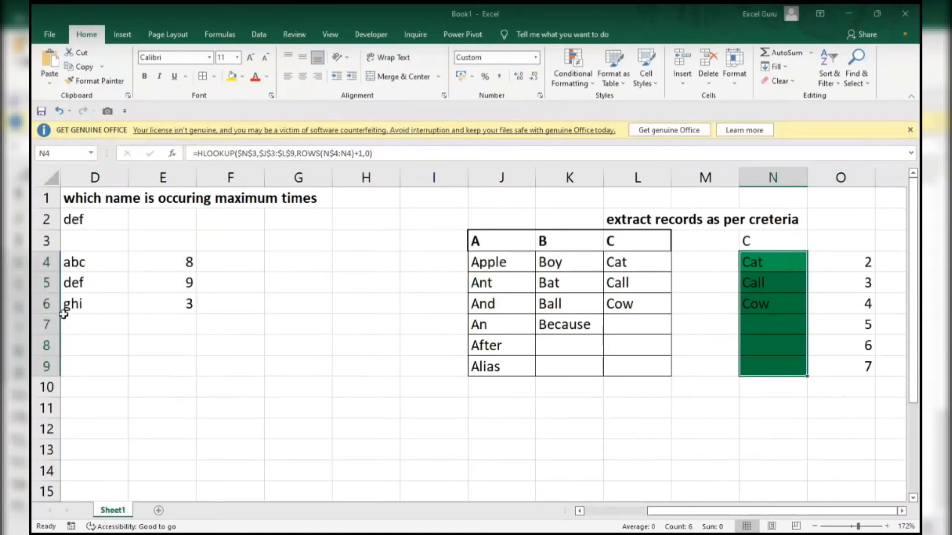
mouse_move(731, 244)
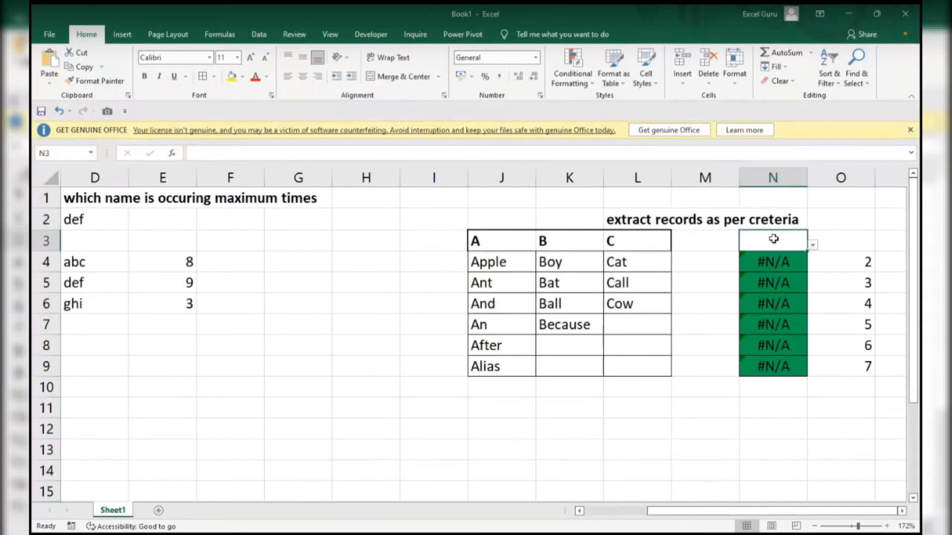
Set N3's dropdown to A, so N4:N9 lists Apple through Alias, then select L7
left_click(811, 245)
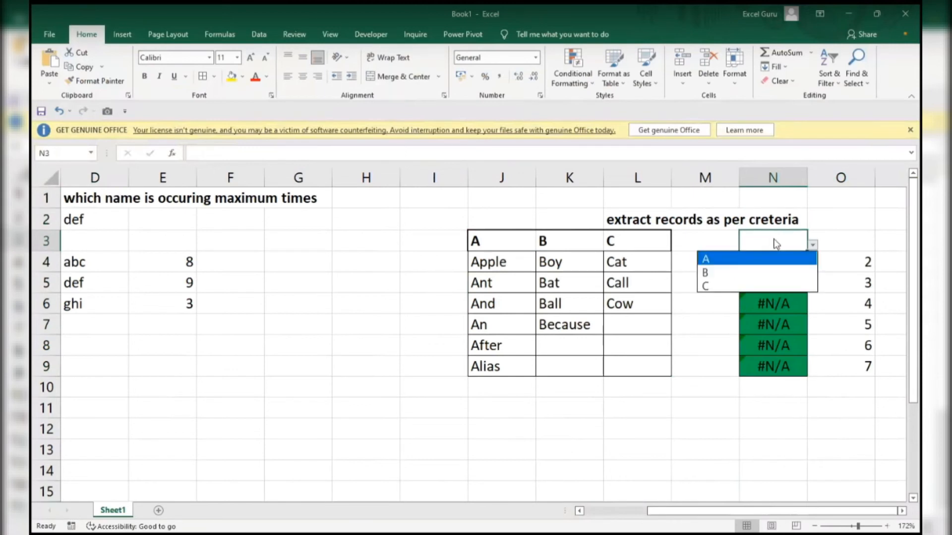
left_click(705, 273)
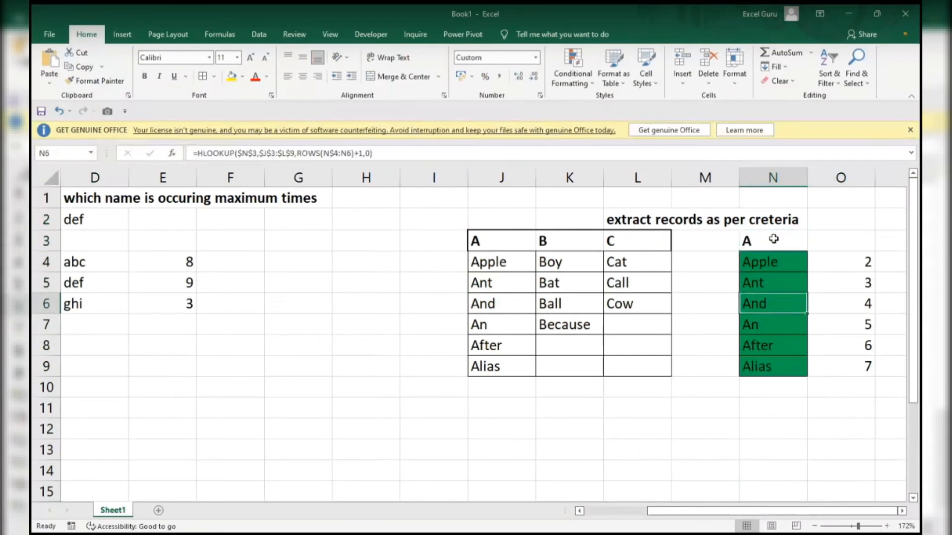
left_click(637, 324)
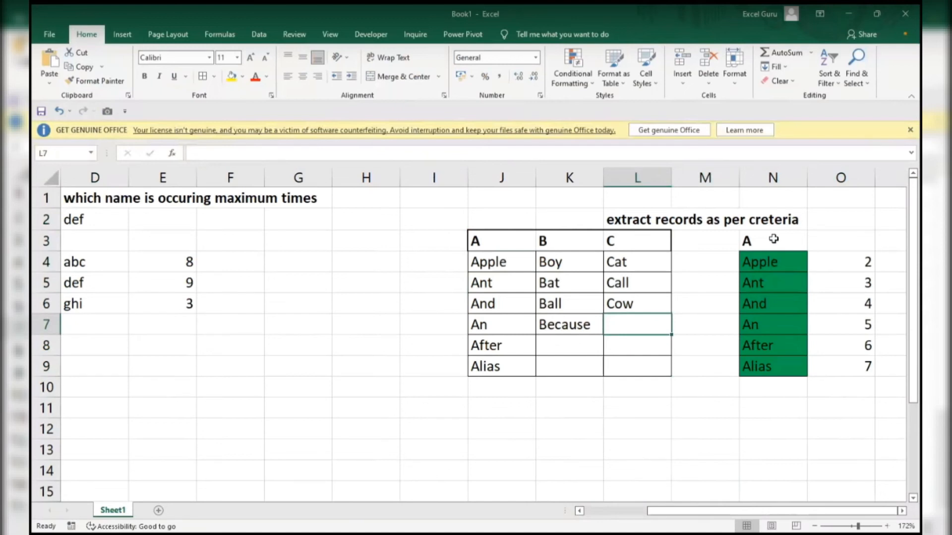
Enter 'corporate' as a new column C entry and reselect criterion cell N3 for C
type("corporate")
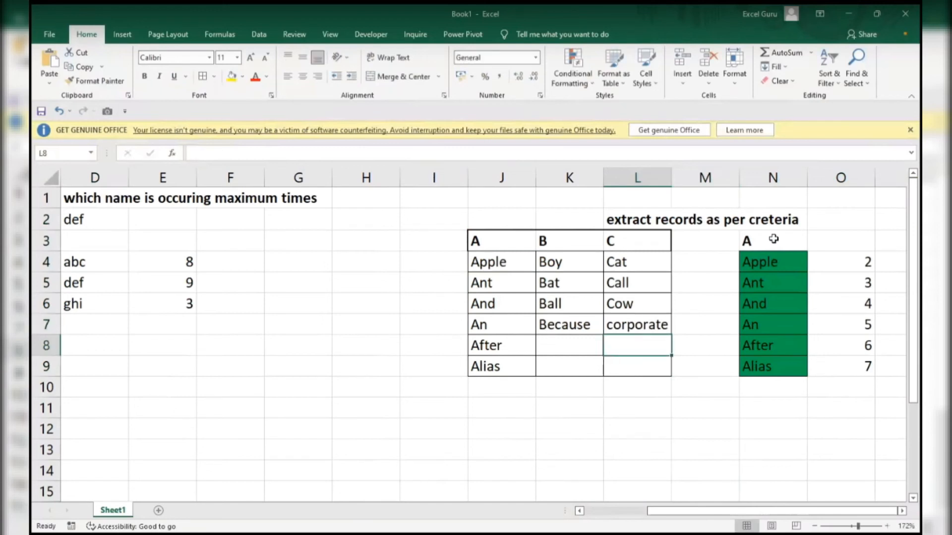
left_click(773, 261)
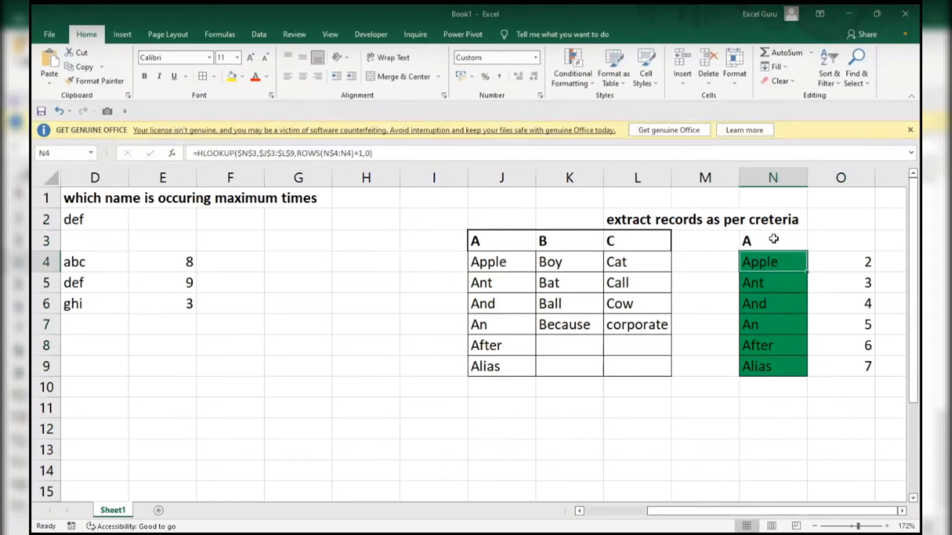
left_click(771, 240)
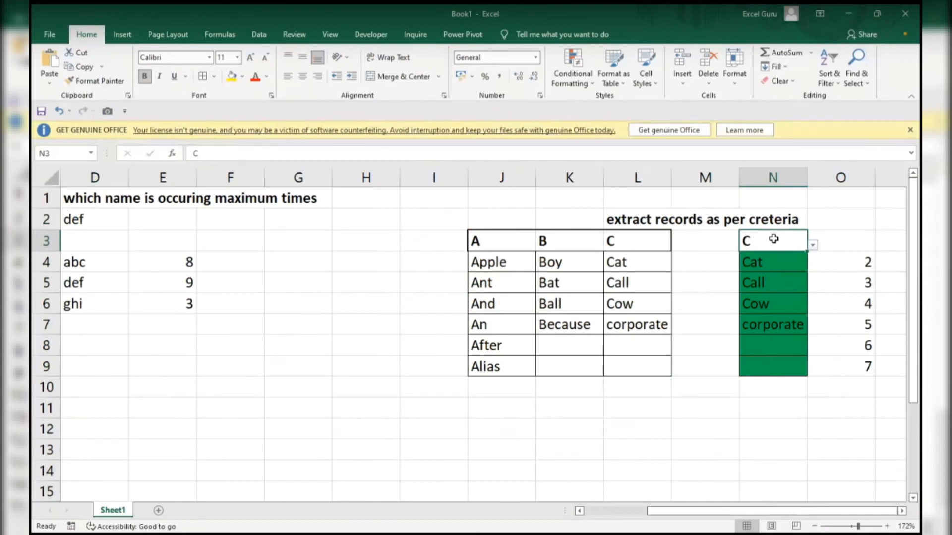
mouse_move(488, 464)
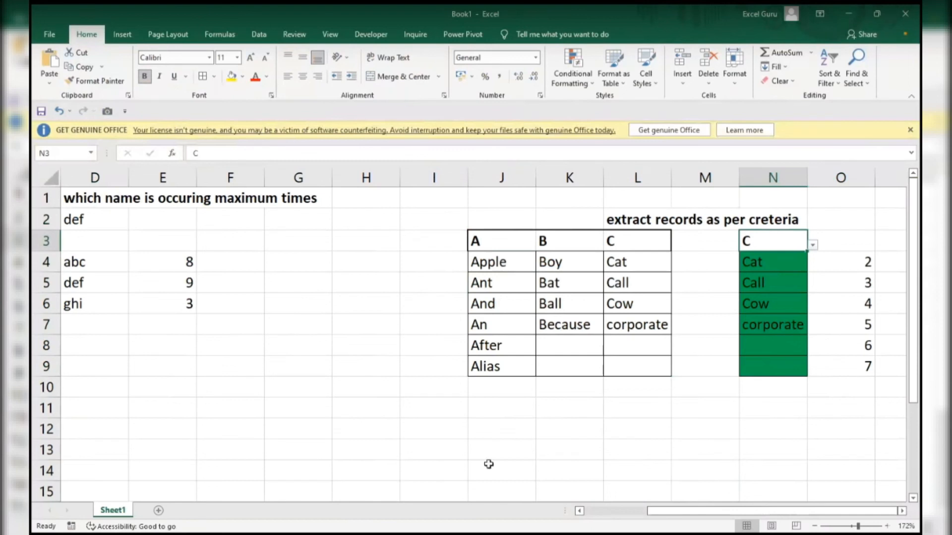